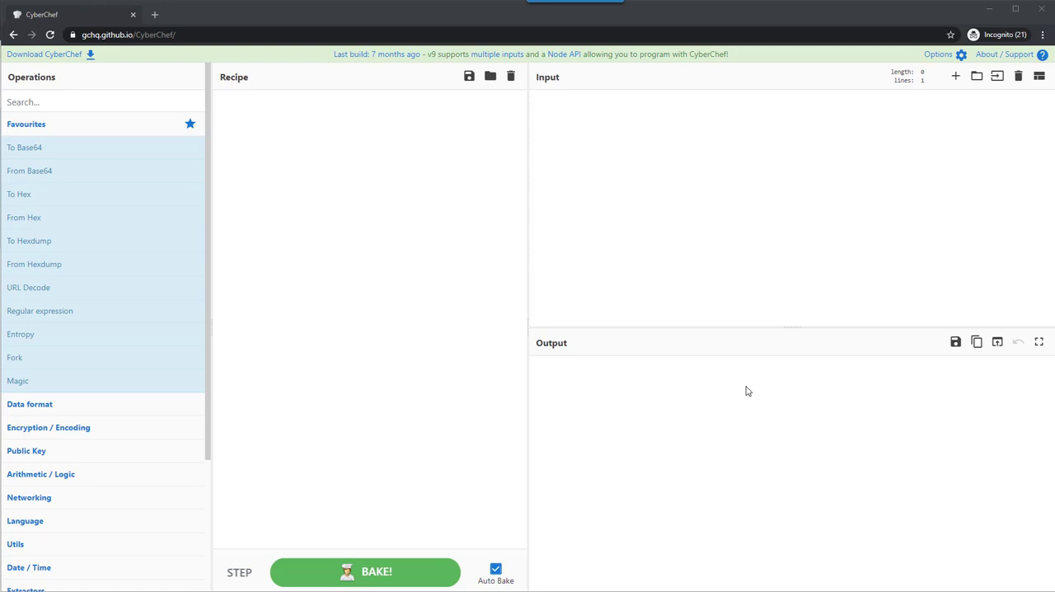
mouse_move(997, 76)
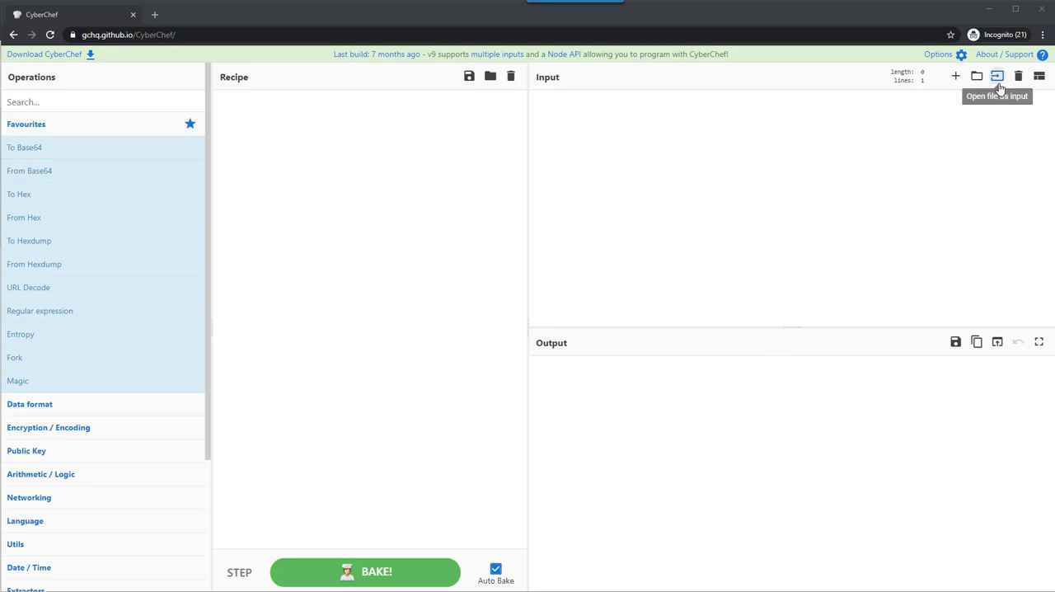
Load the 162,918-byte .vir sample from the Demo folder as input
left_click(997, 76)
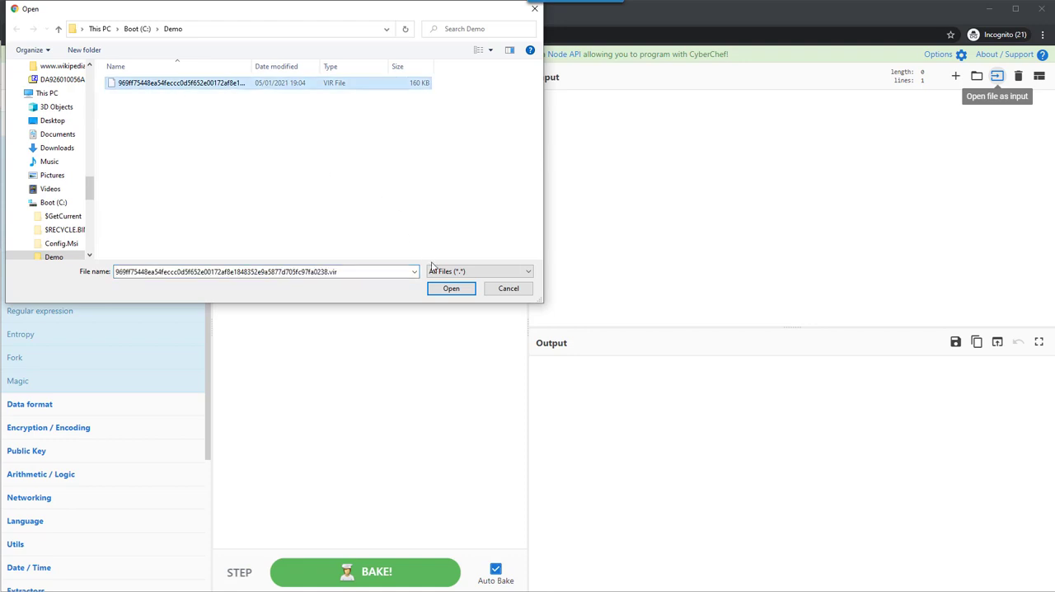
left_click(450, 287)
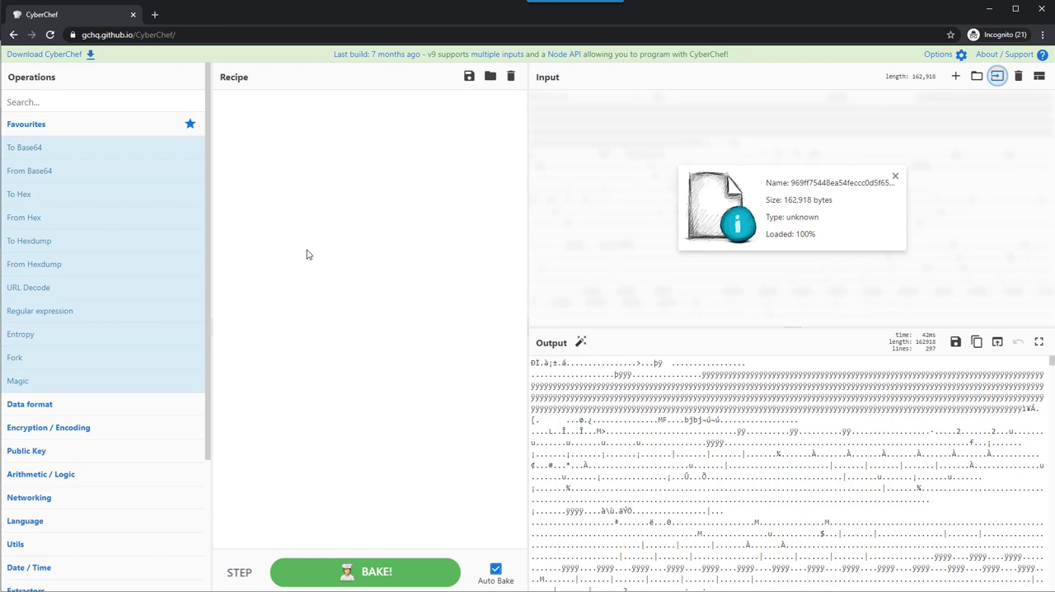
left_click(73, 101)
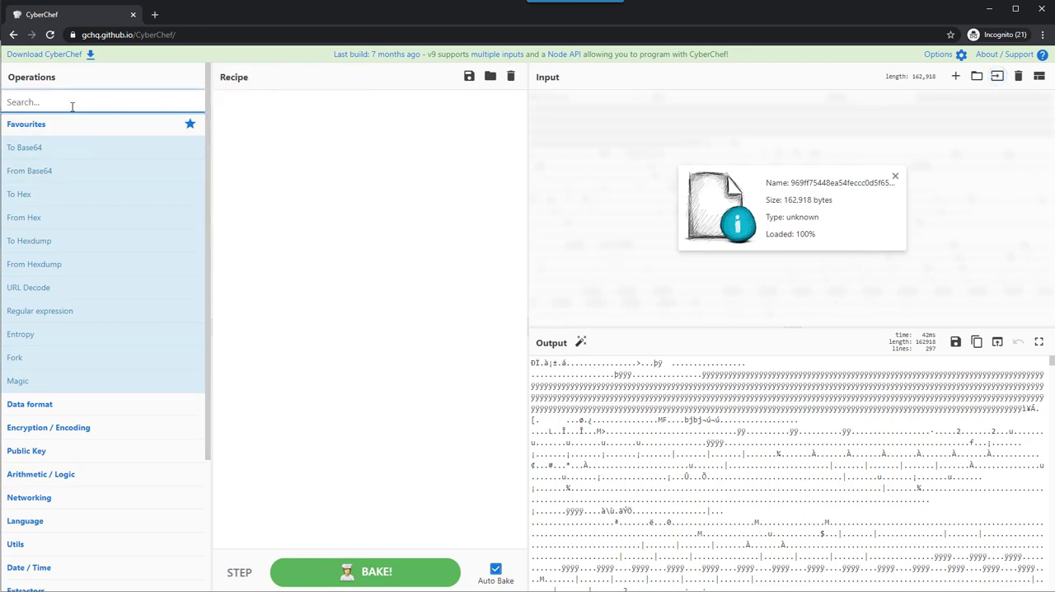
type("type")
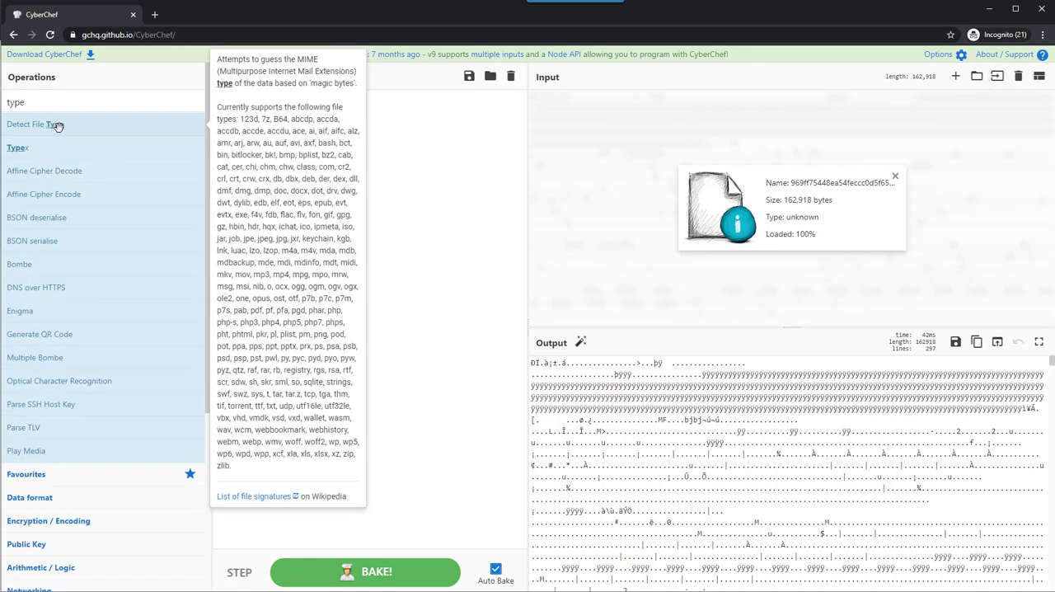
double_click(35, 123)
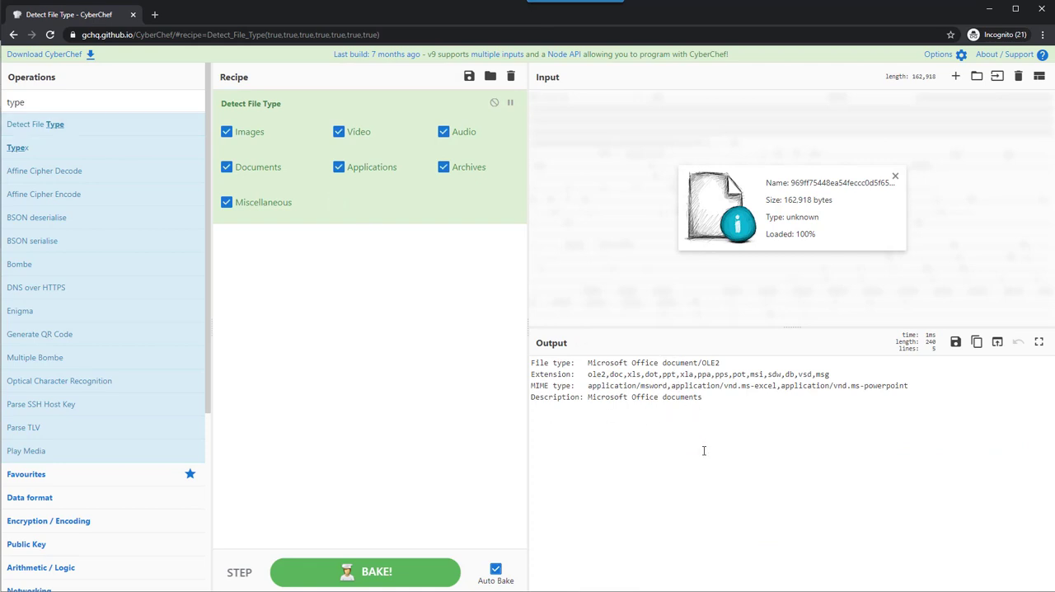
mouse_move(531, 422)
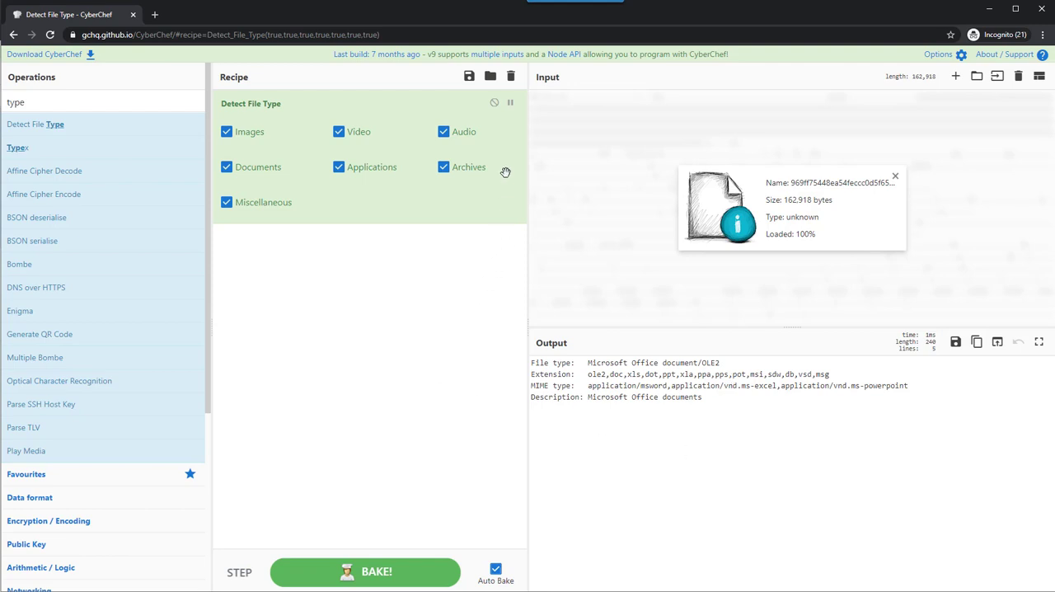
left_click(510, 75)
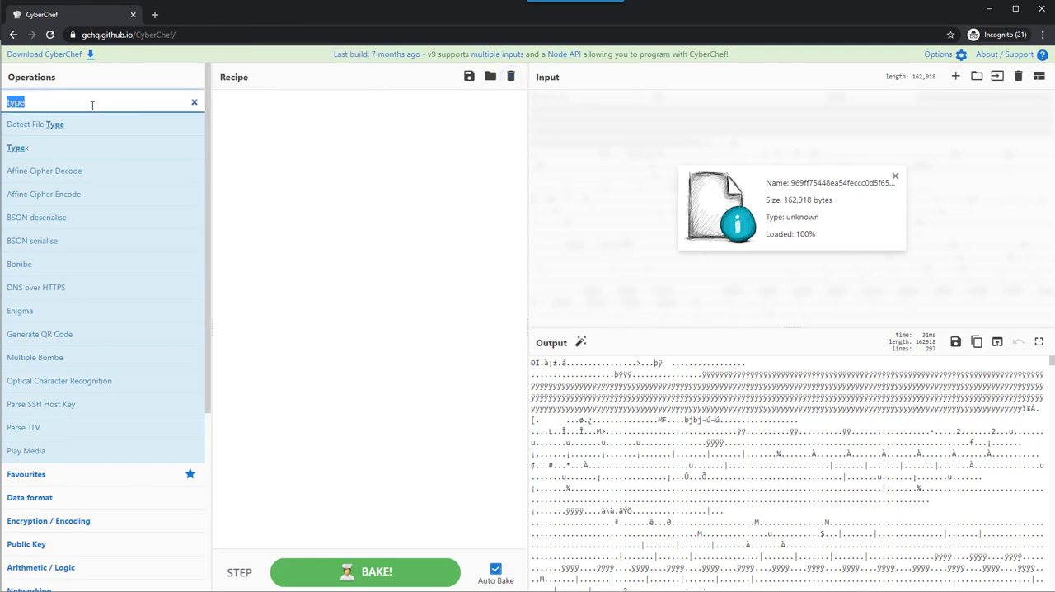
Add Strings matching all printable chars, minimum length 10000, with Display total unticked
type("strings")
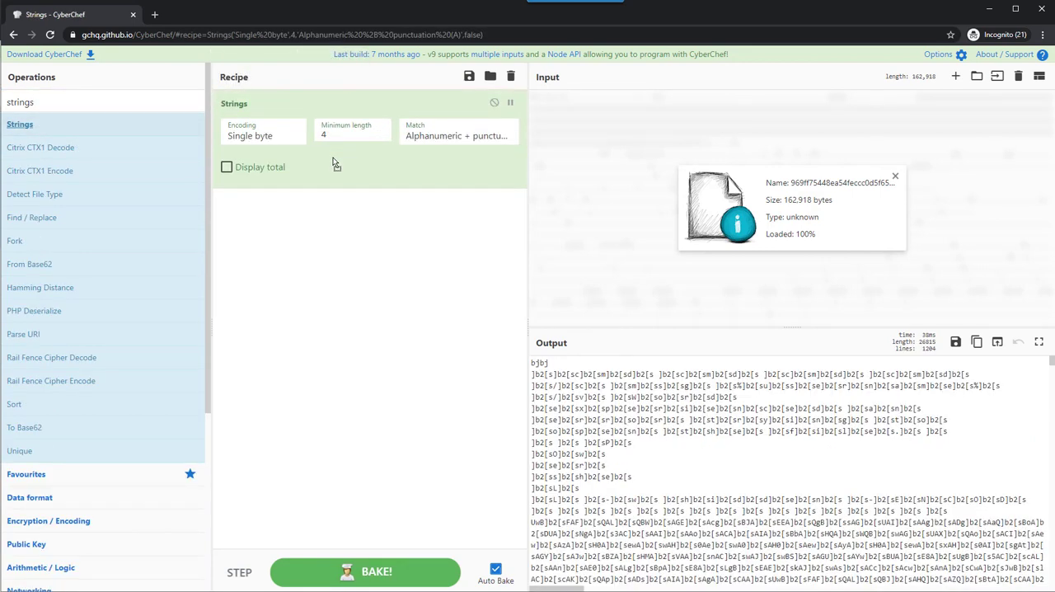
left_click(458, 135)
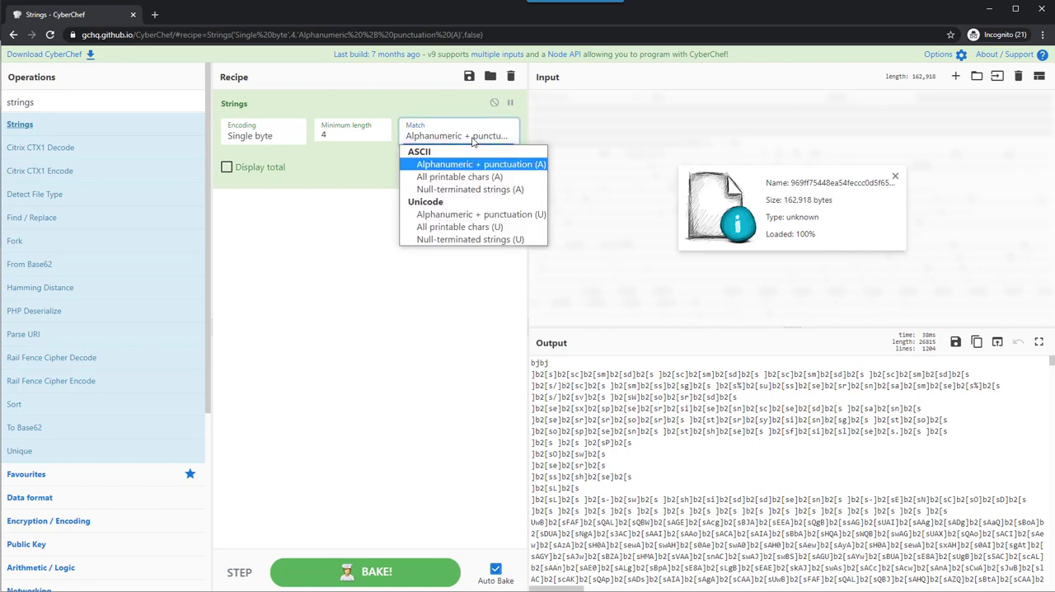
mouse_move(458, 176)
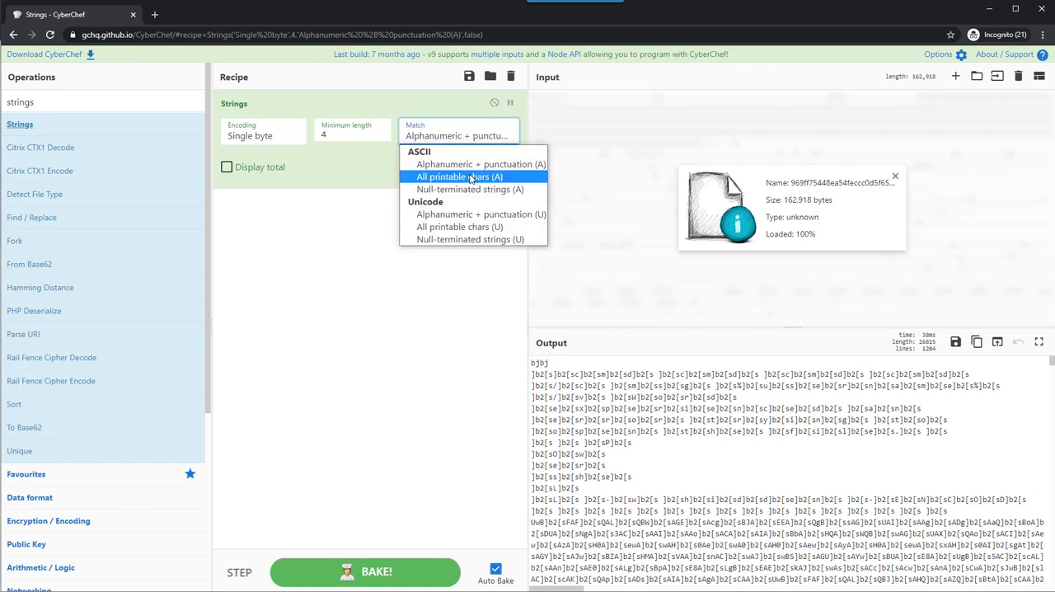
left_click(459, 176)
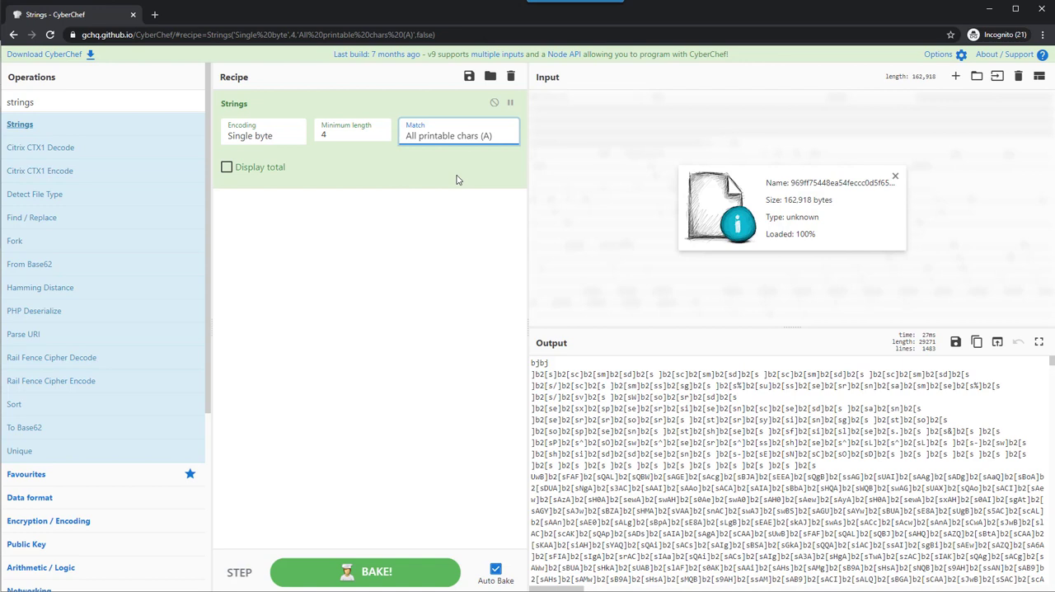
left_click(227, 166)
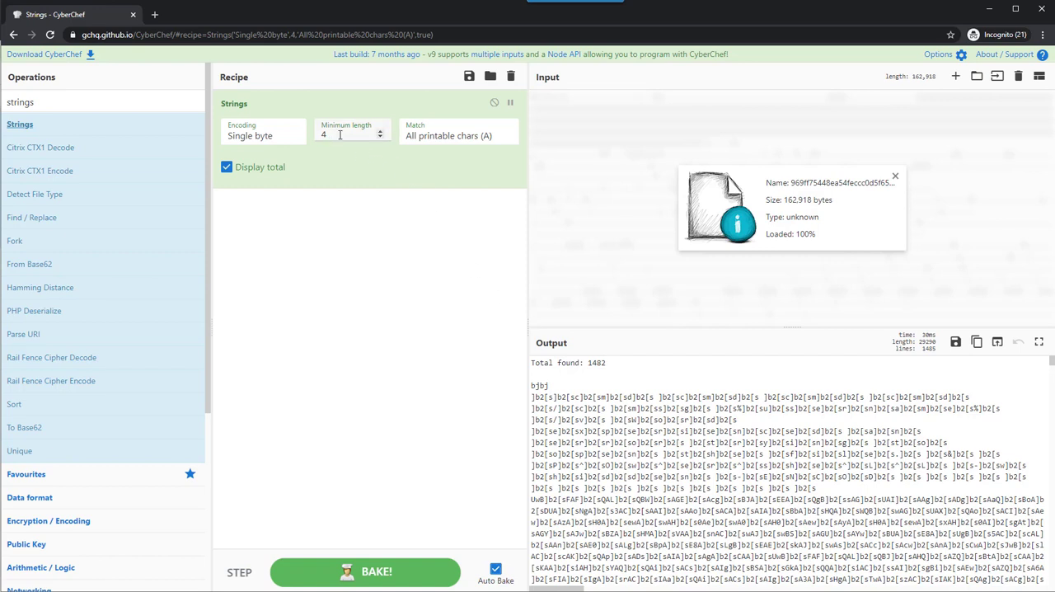
left_click(346, 135)
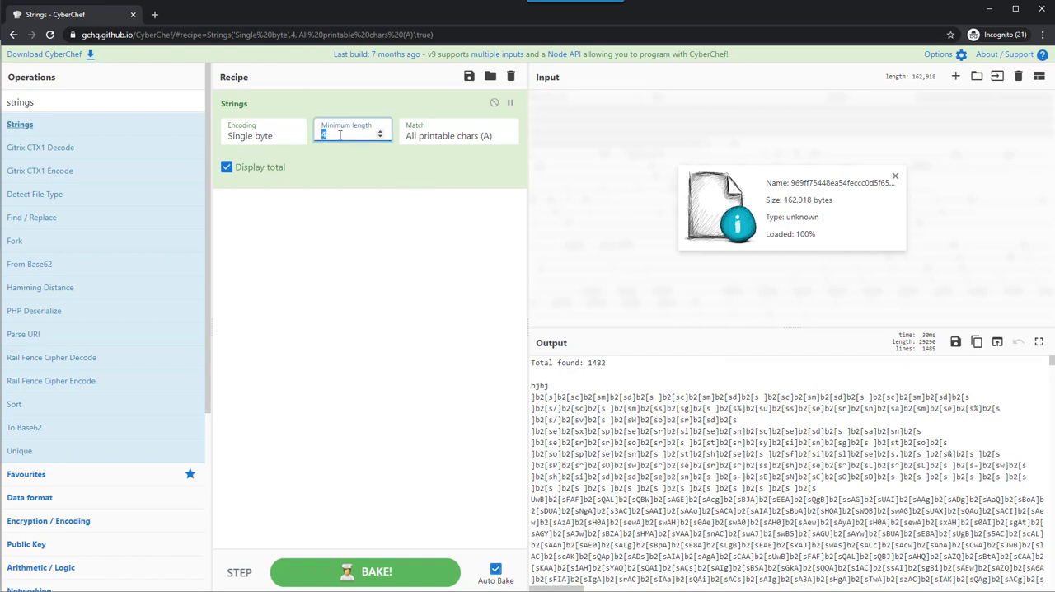
type("10000")
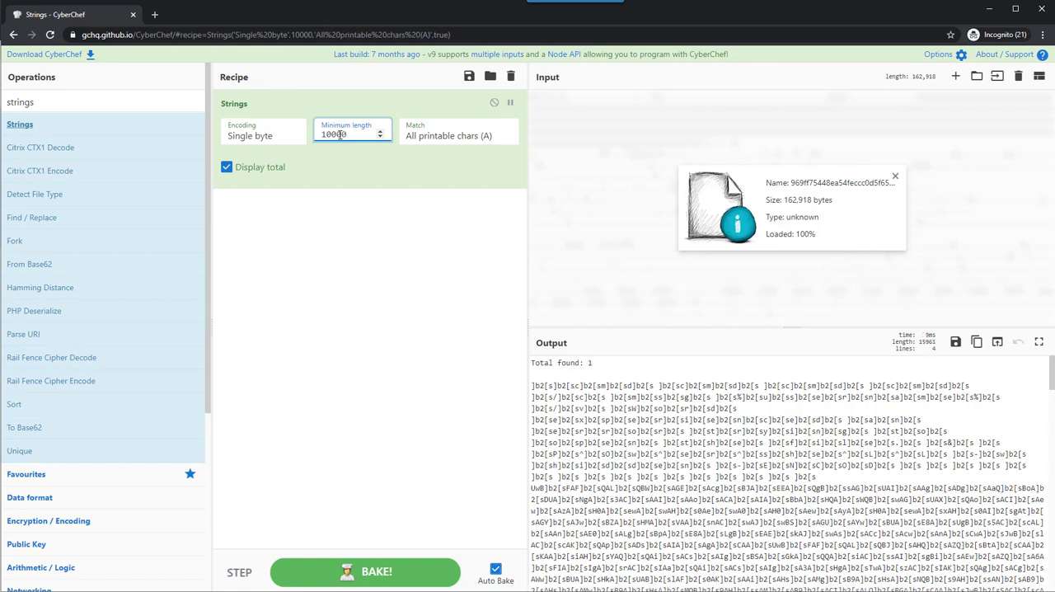
left_click(227, 166)
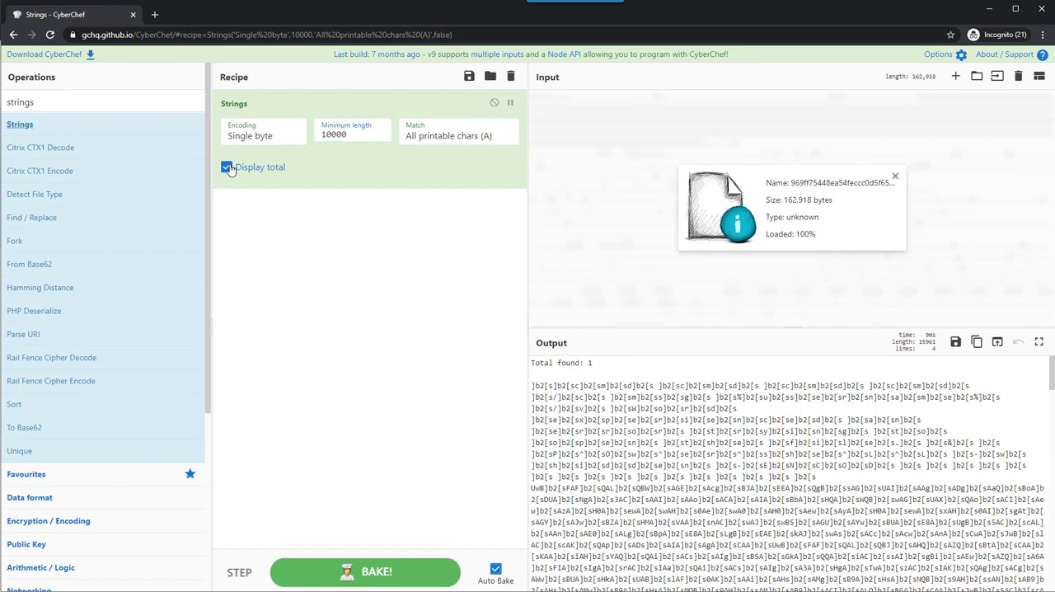
left_click(227, 167)
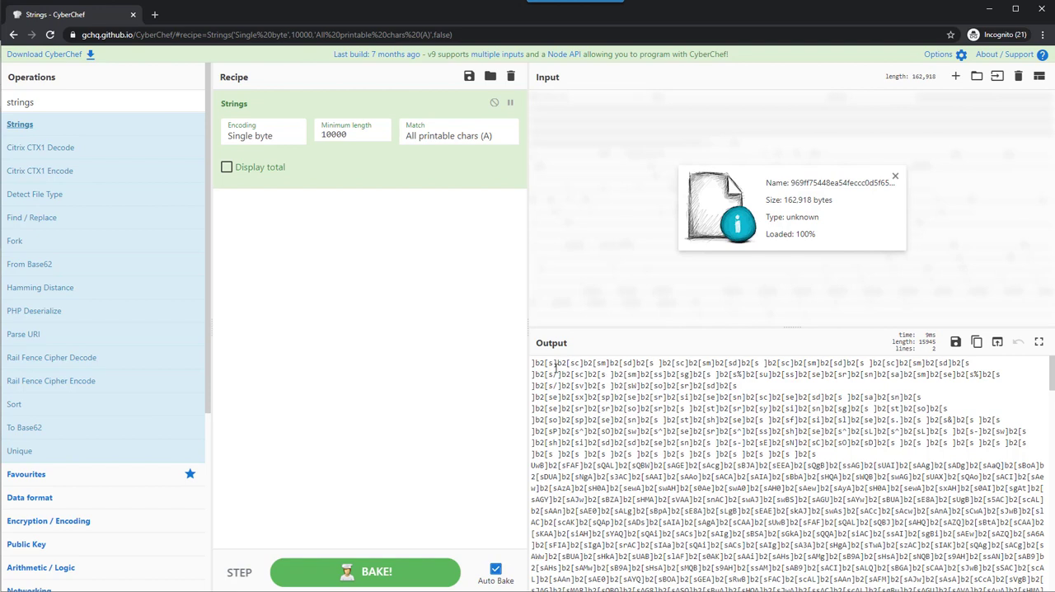
mouse_move(555, 368)
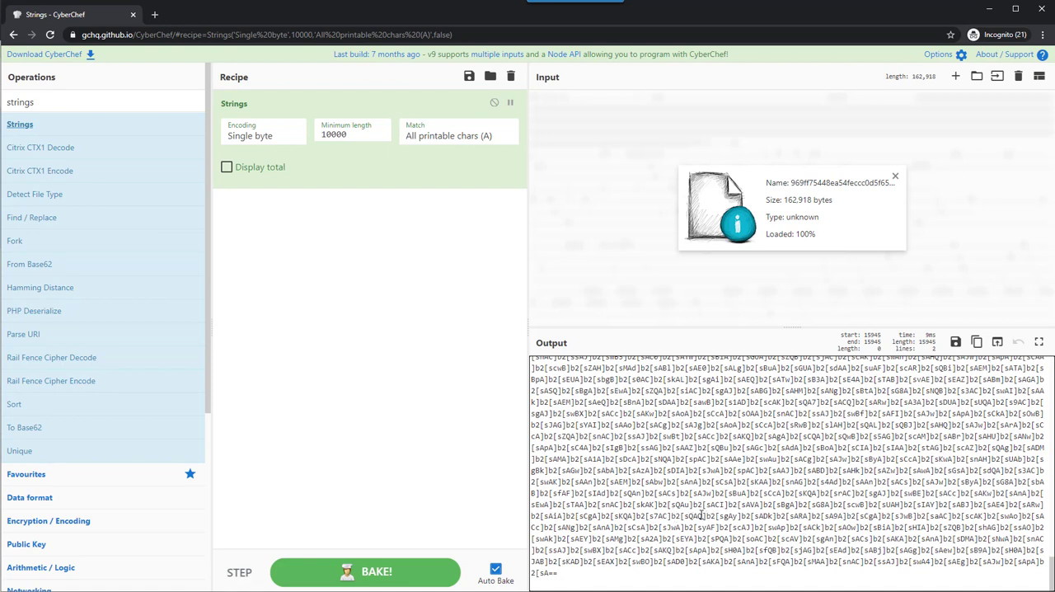
mouse_move(713, 515)
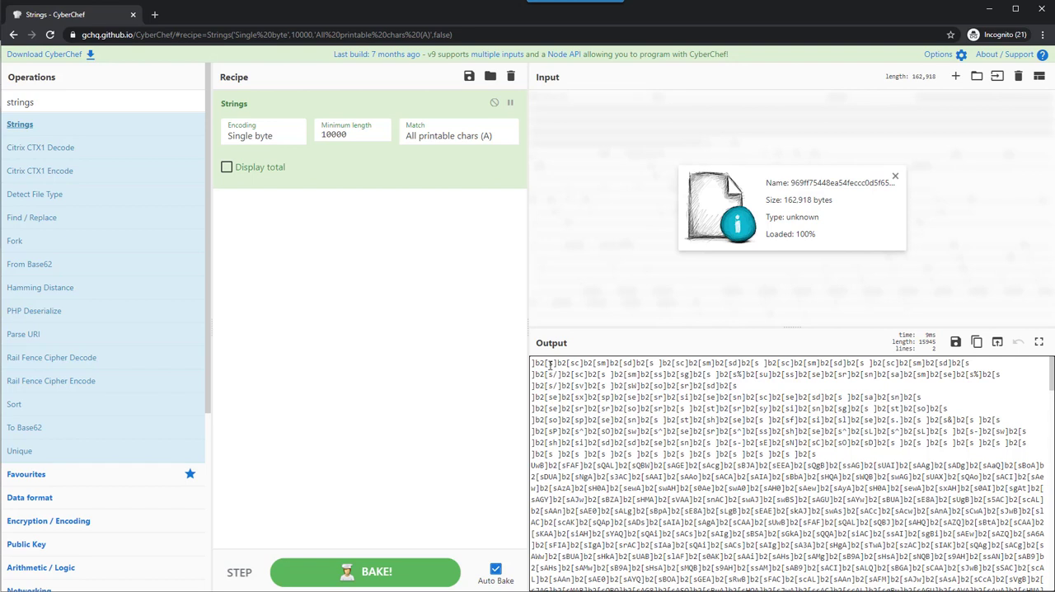
double_click(536, 363)
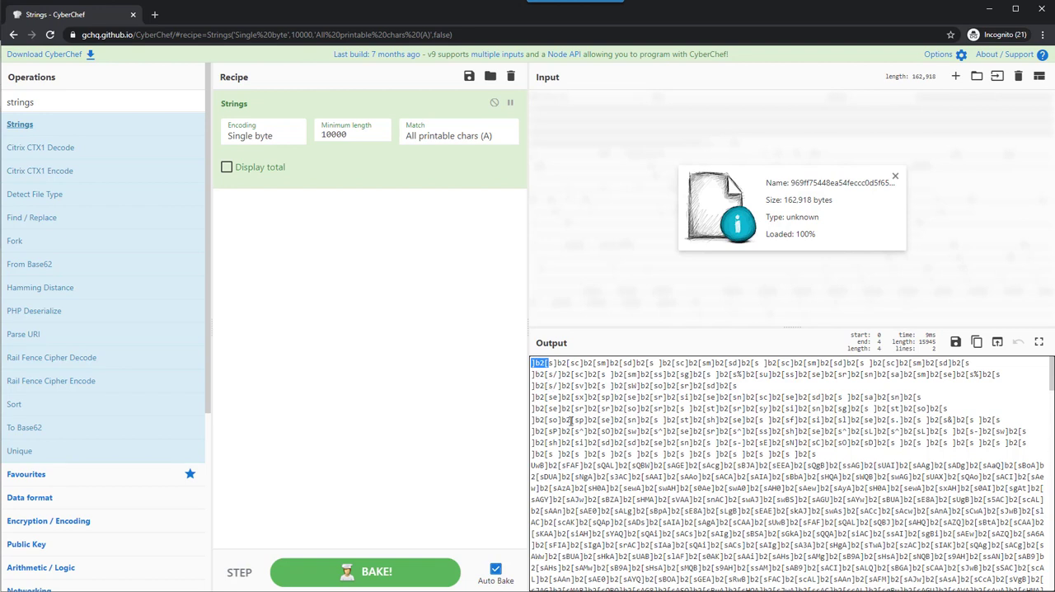
mouse_move(284, 281)
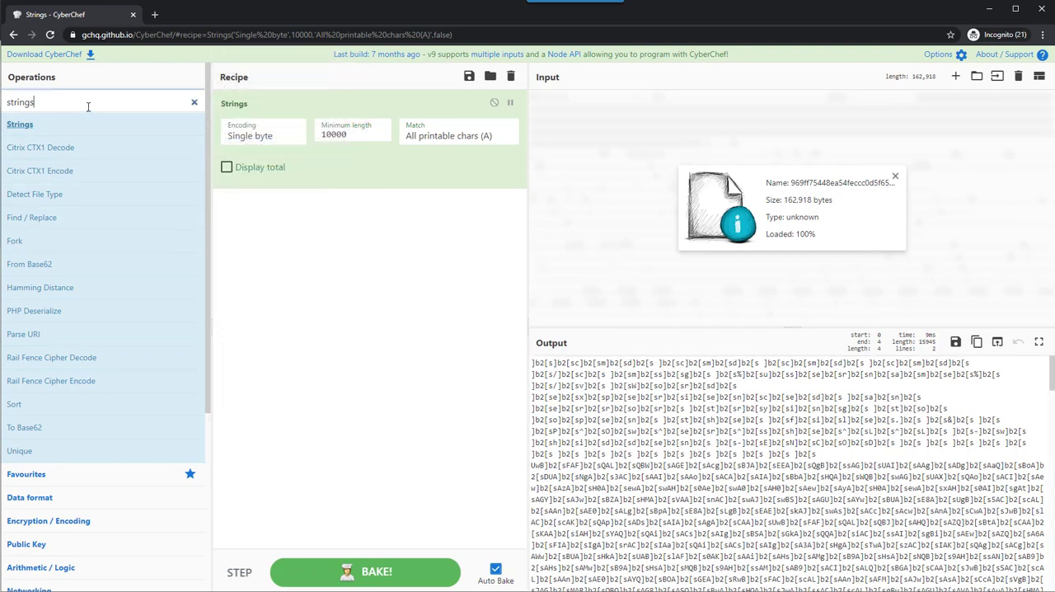
Add a Find / Replace removing the literal string ]b2[s with an empty replacement
type("repla")
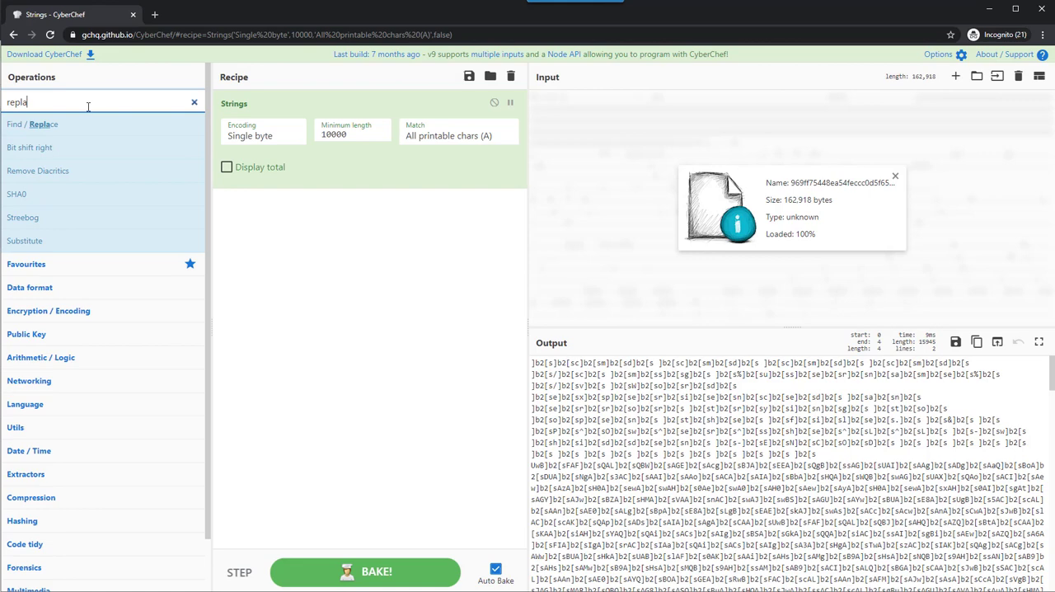
double_click(31, 123)
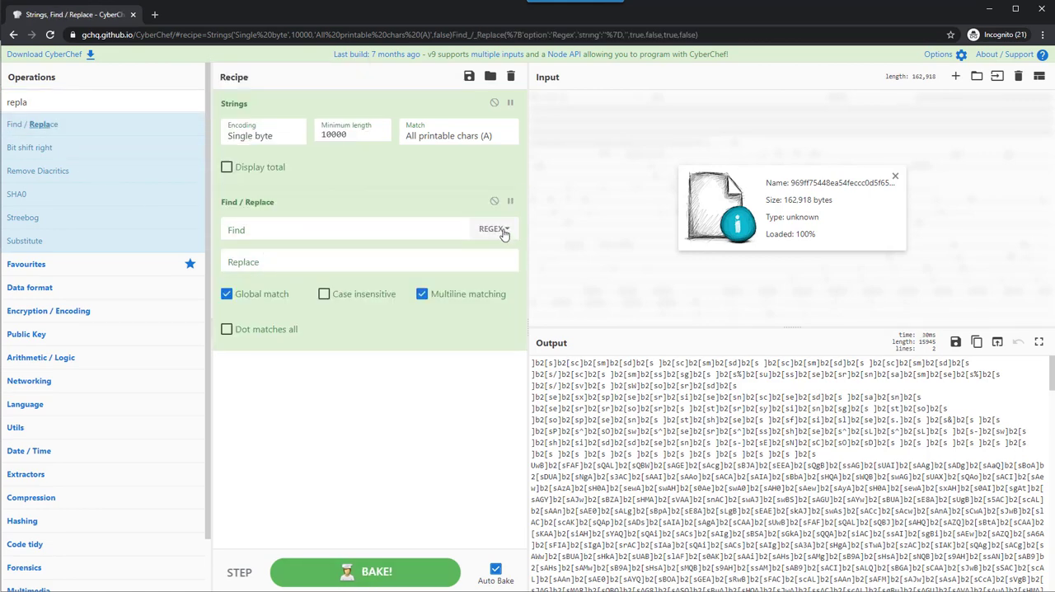
left_click(492, 228)
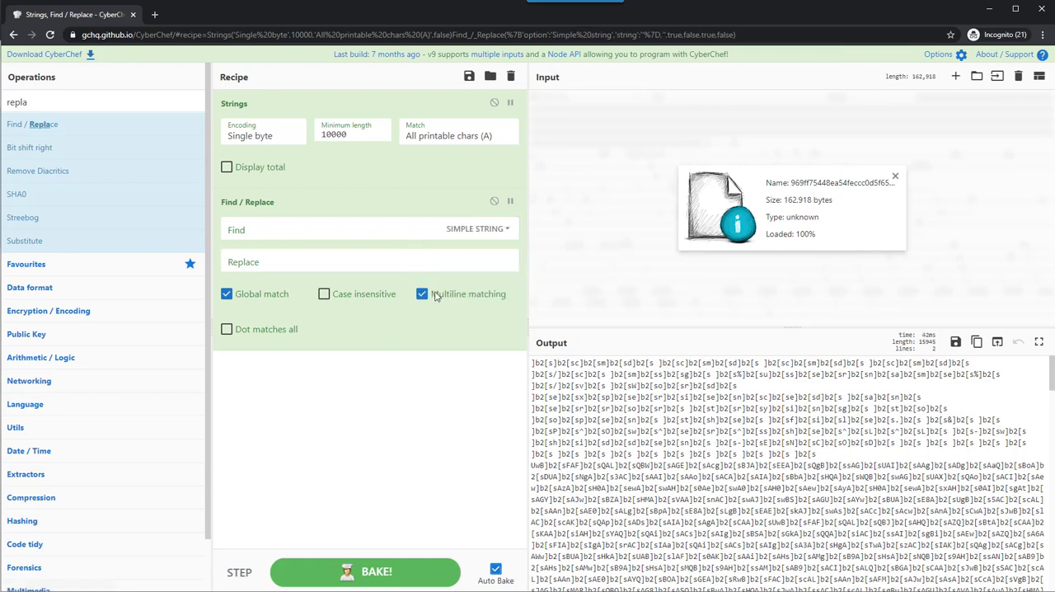
left_click(356, 229)
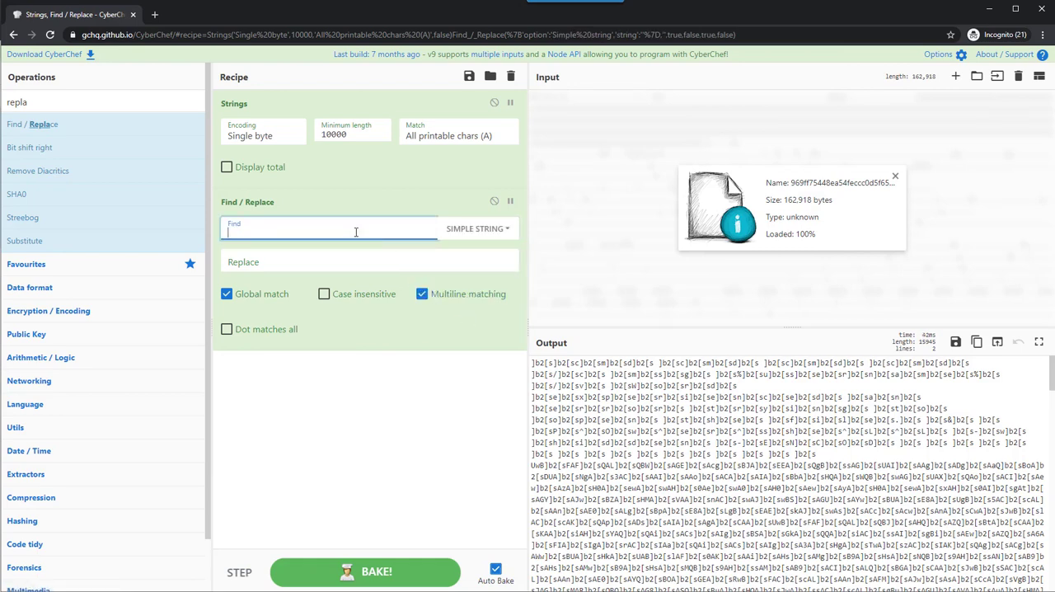
type("]")
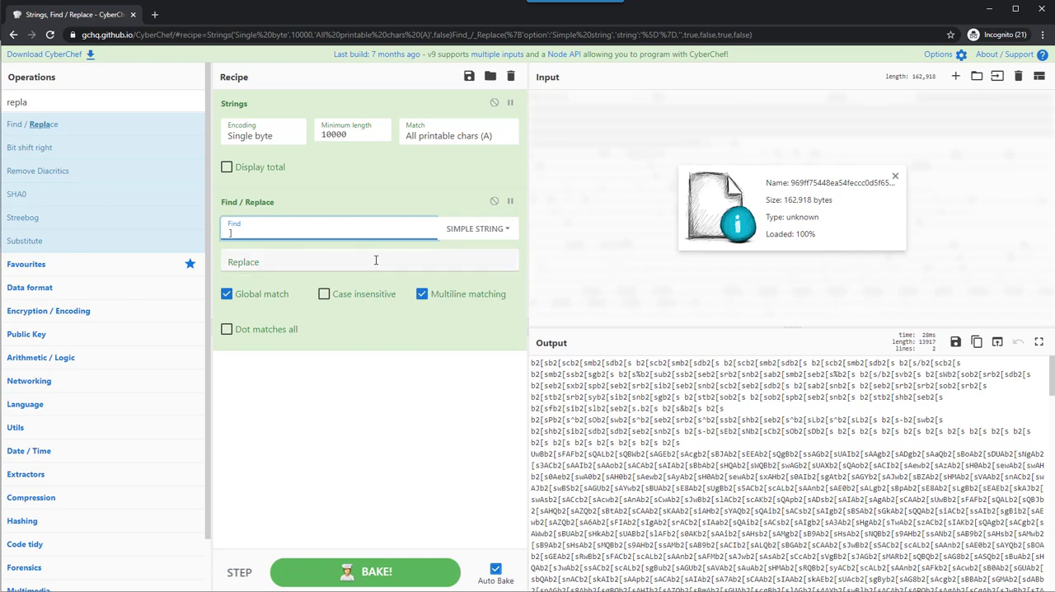
type("b2[")
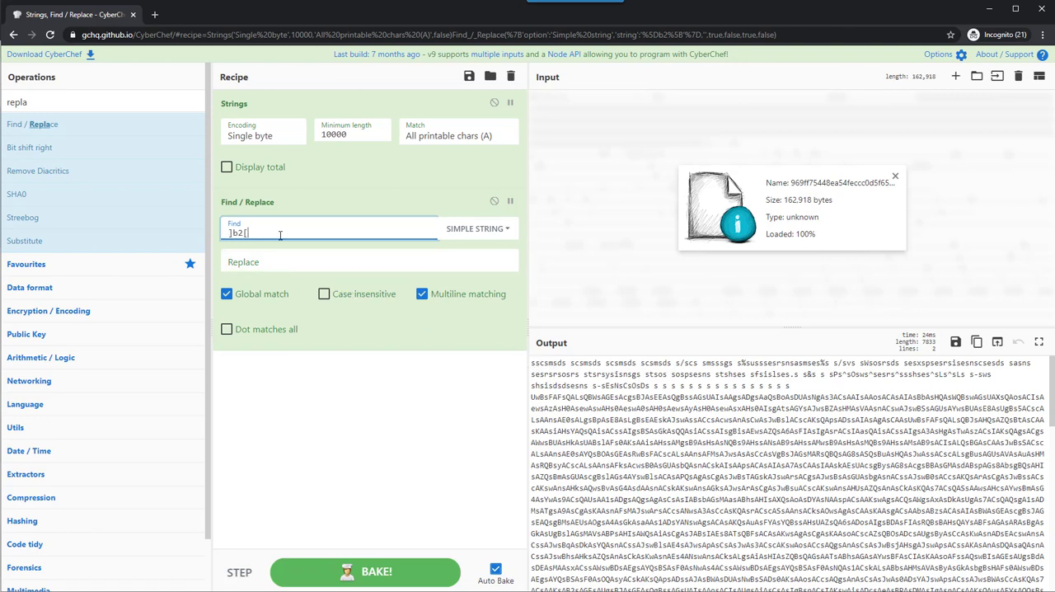
type("s")
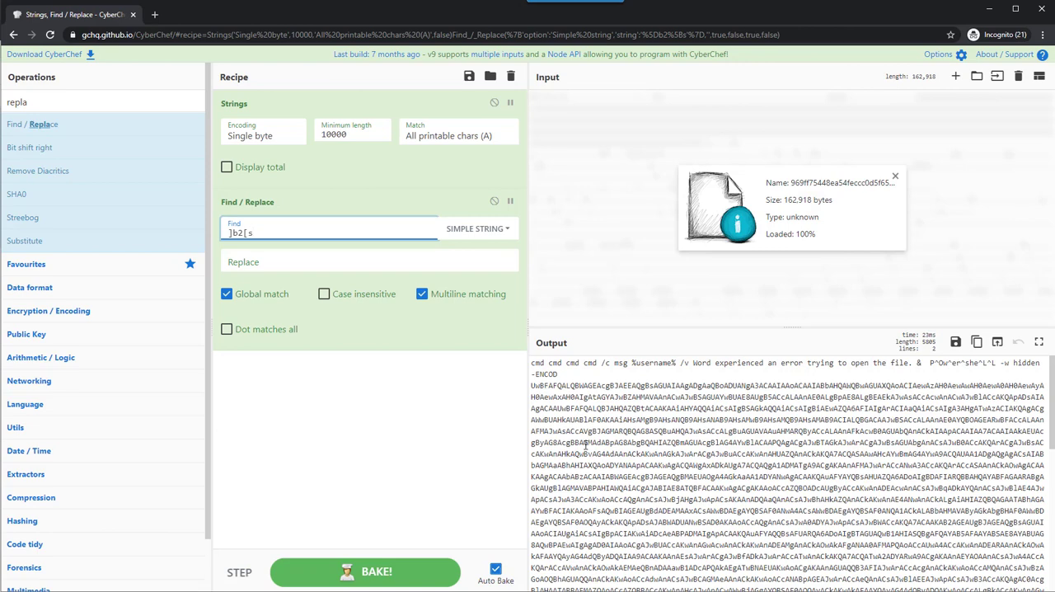
mouse_move(288, 392)
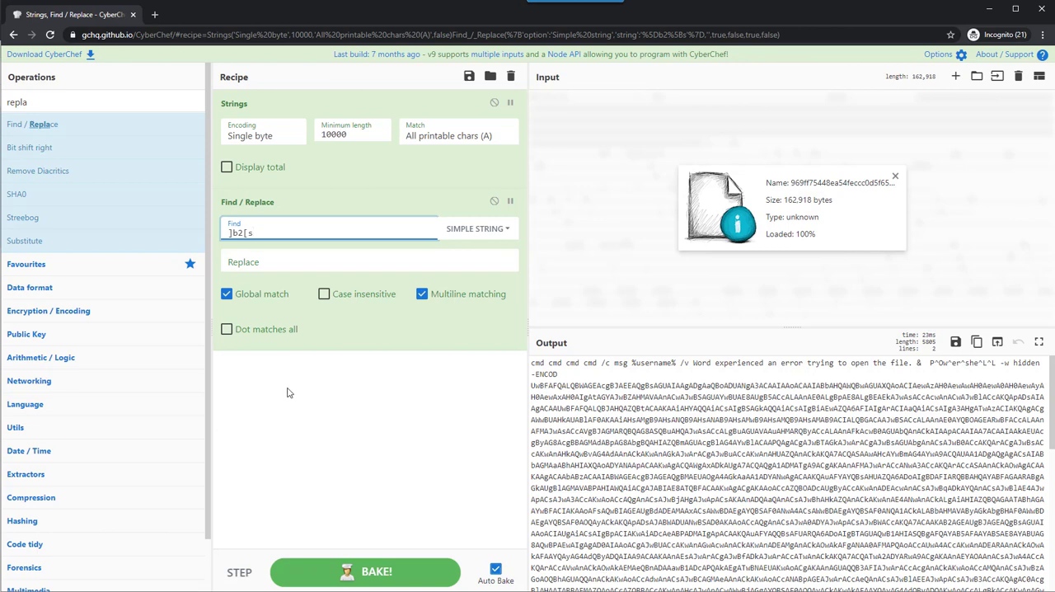
Try From Base64, remove it after it errors, and search for drop operations
left_click(102, 102)
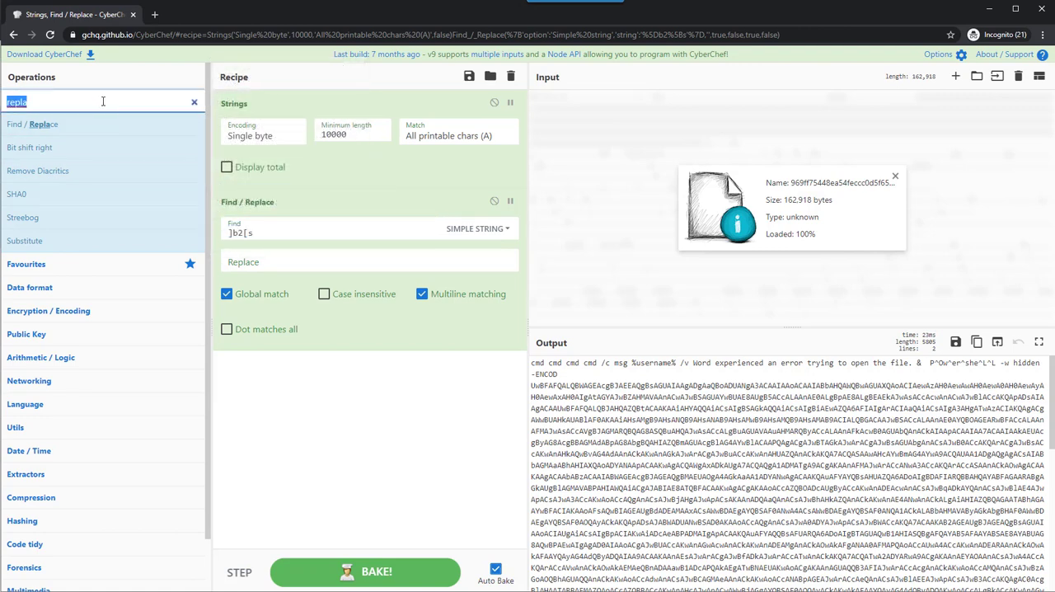
type("base64")
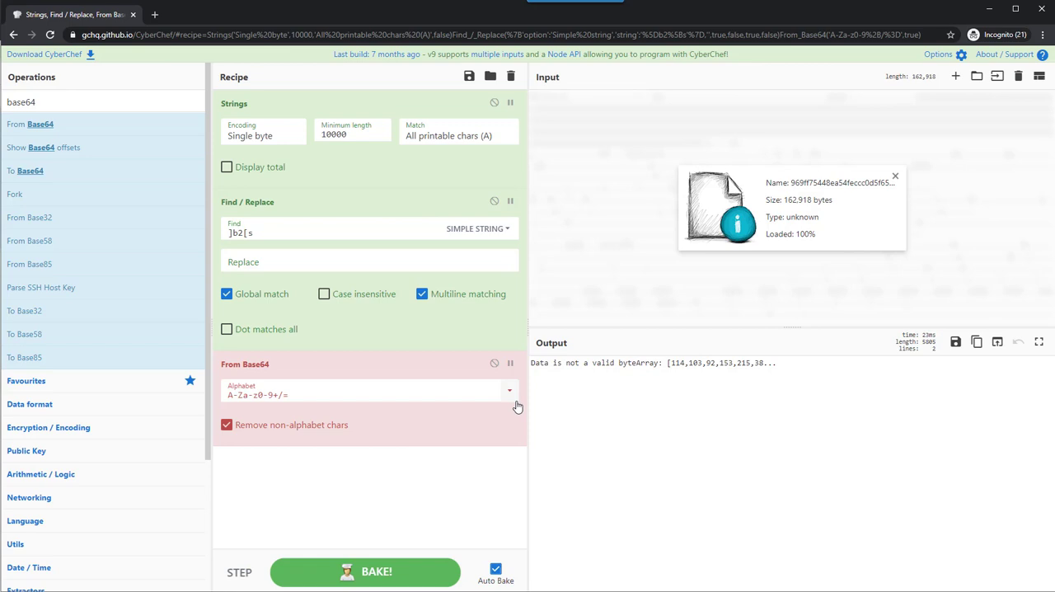
mouse_move(412, 369)
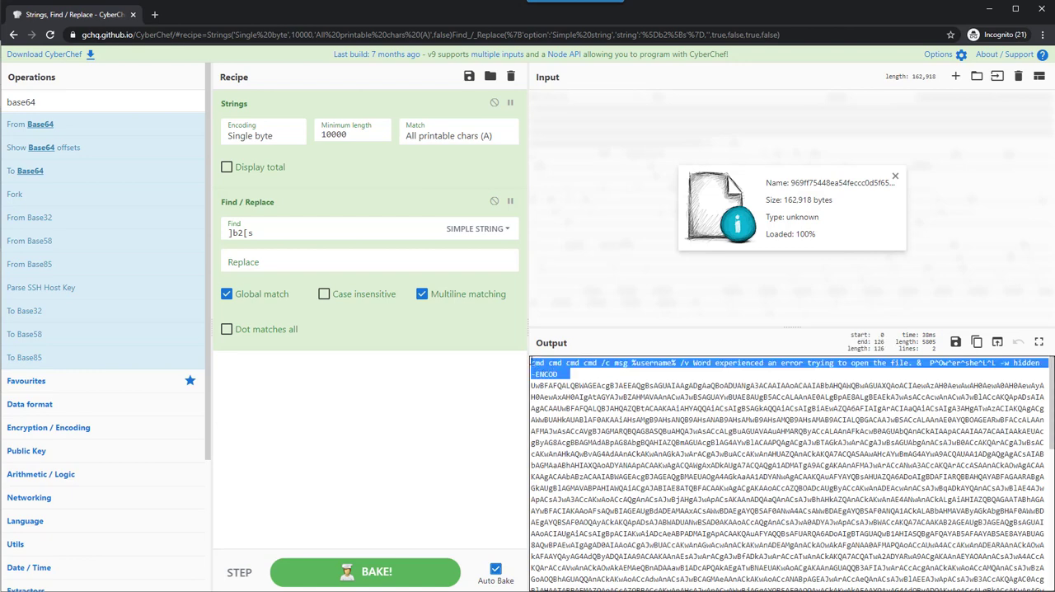
mouse_move(40, 124)
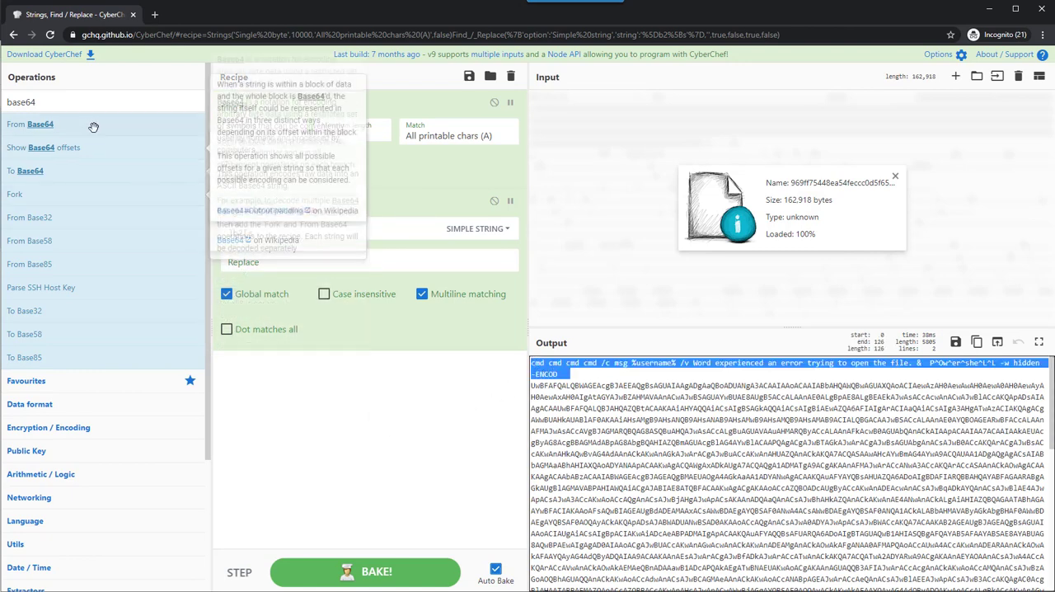
type("drop")
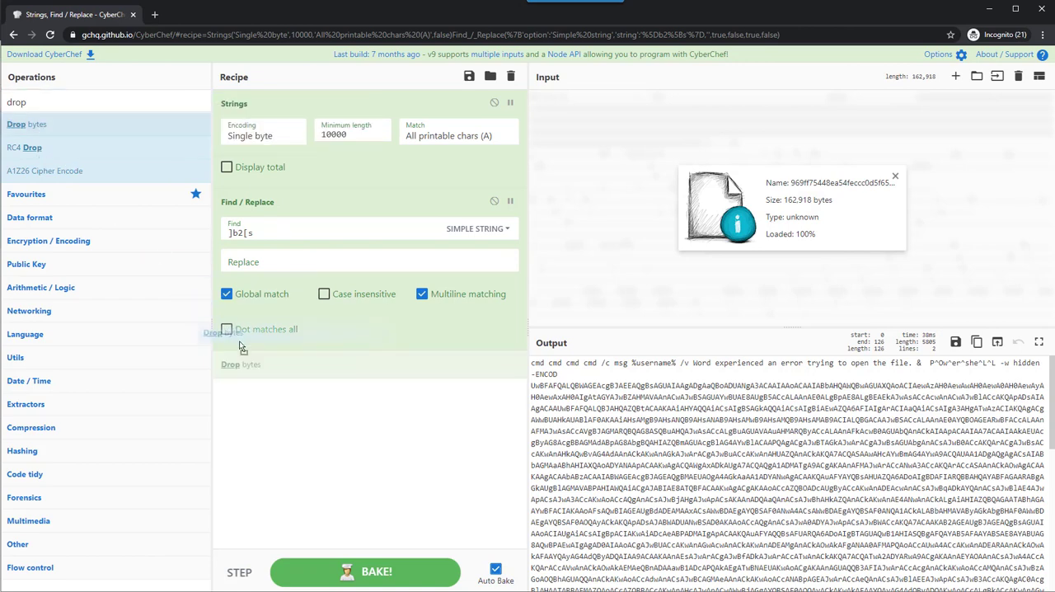
Add Drop bytes with Start 0 and Length 140 to discard the command prefix
double_click(26, 123)
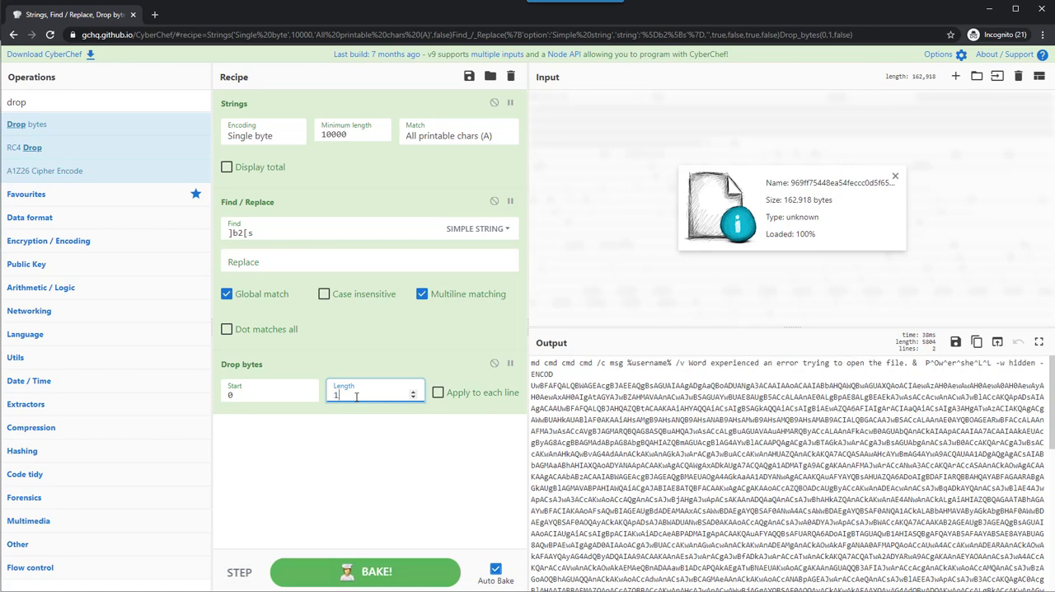
type("100")
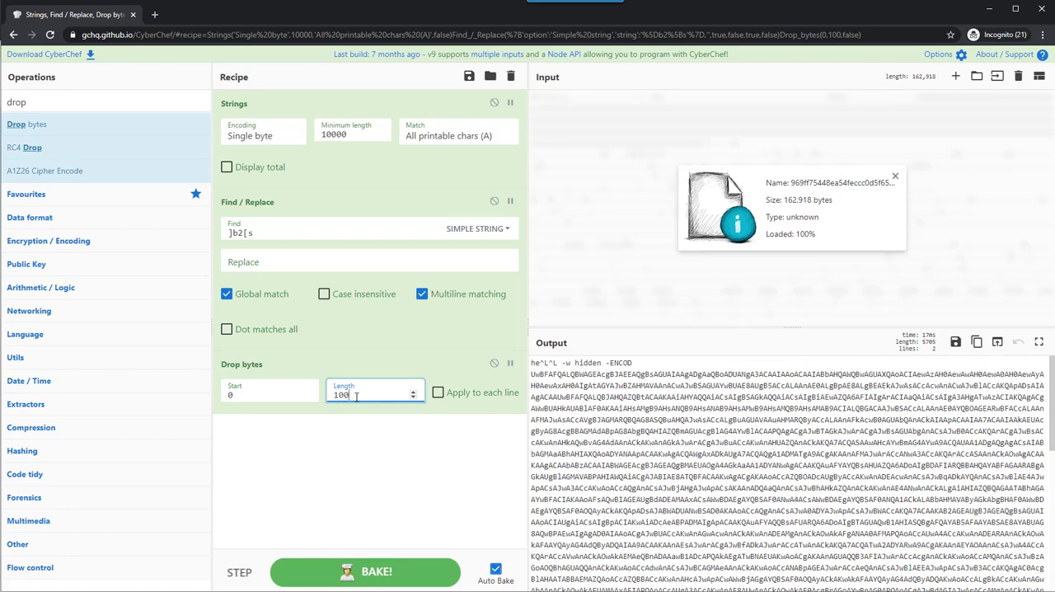
mouse_move(414, 393)
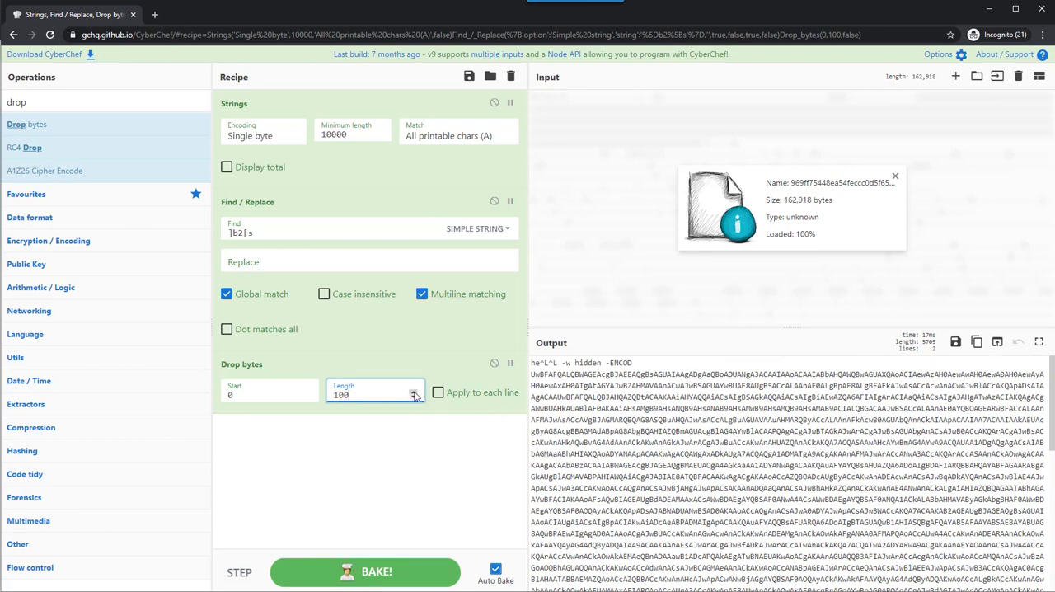
left_click(414, 390)
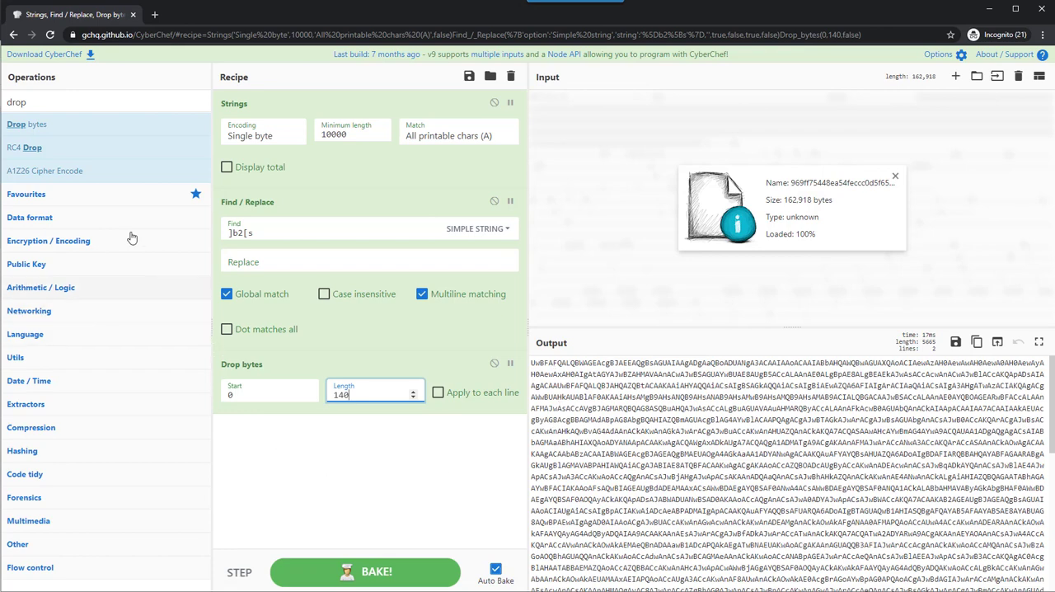
type("base64")
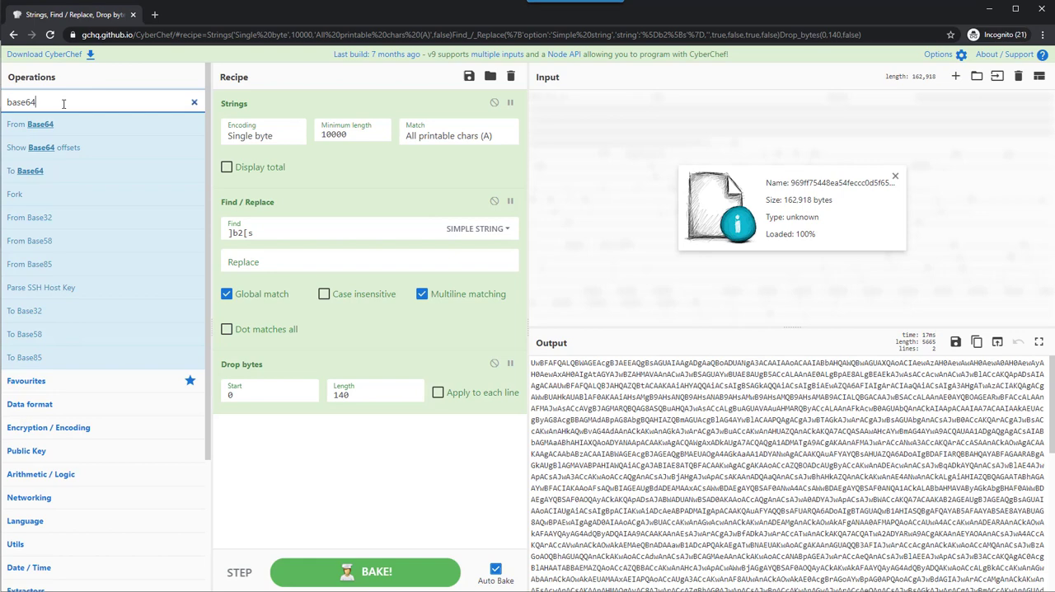
mouse_move(39, 124)
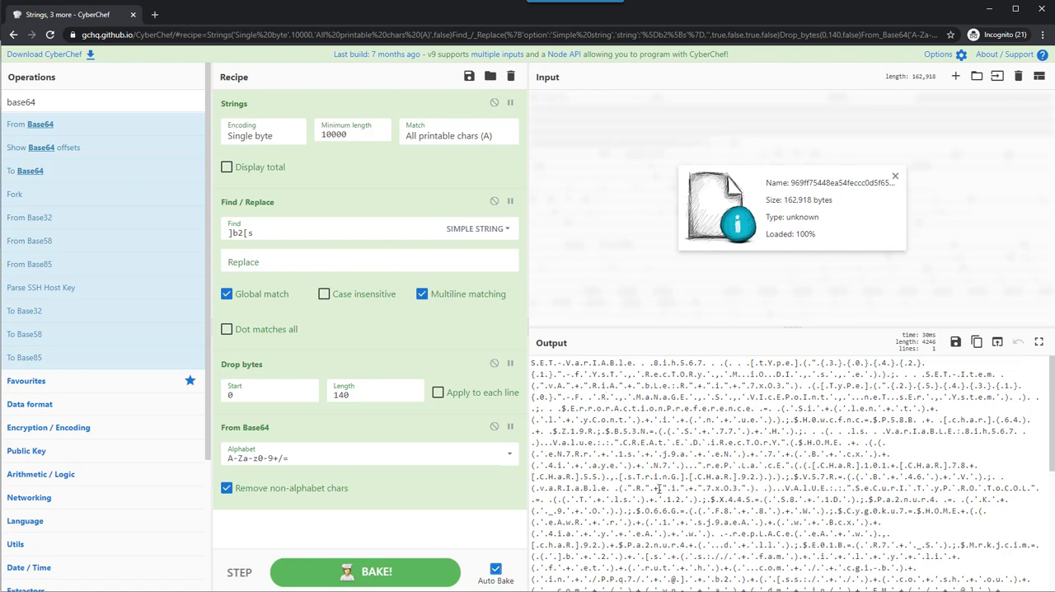
mouse_move(657, 489)
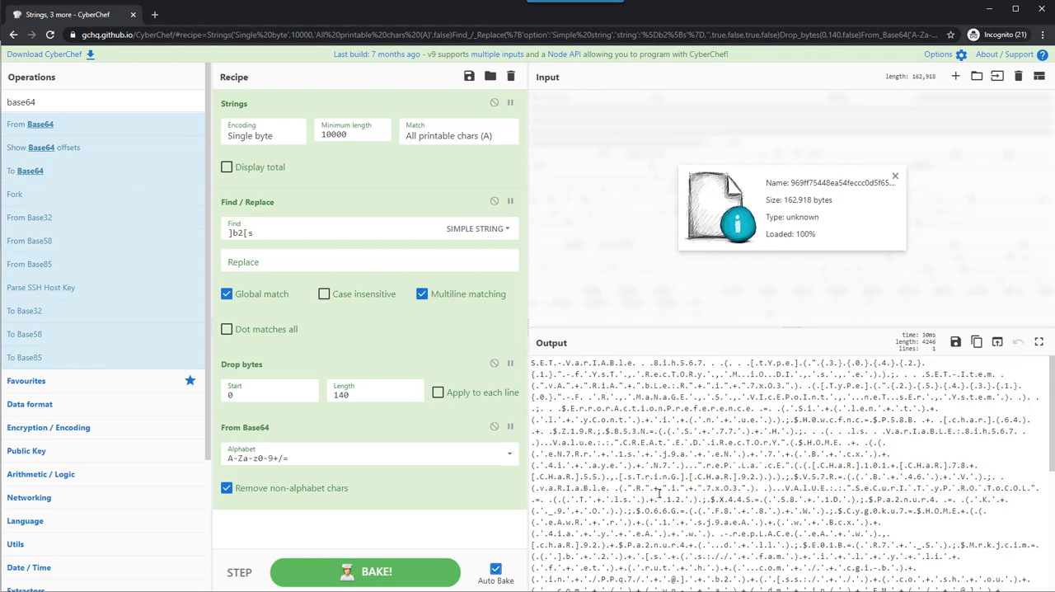
mouse_move(659, 493)
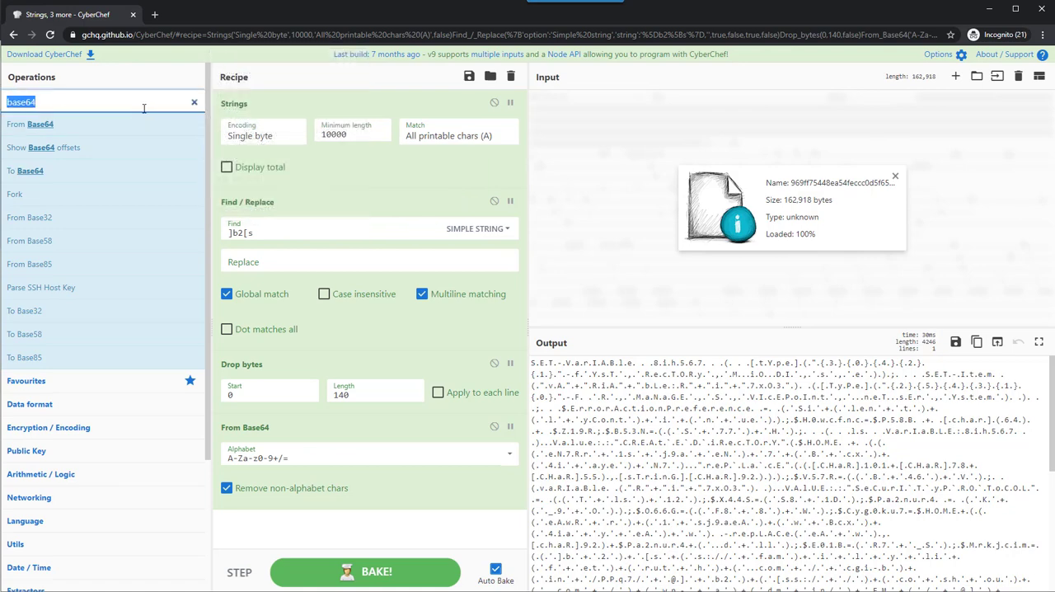
Add From Base64 with the default alphabet, removing non-alphabet characters
type("decode")
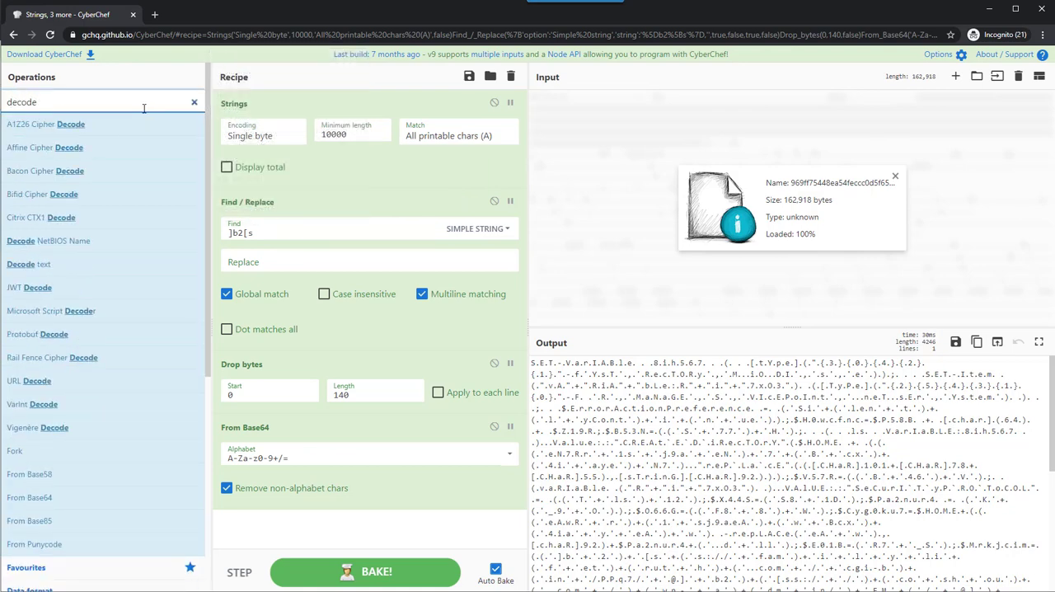
mouse_move(28, 264)
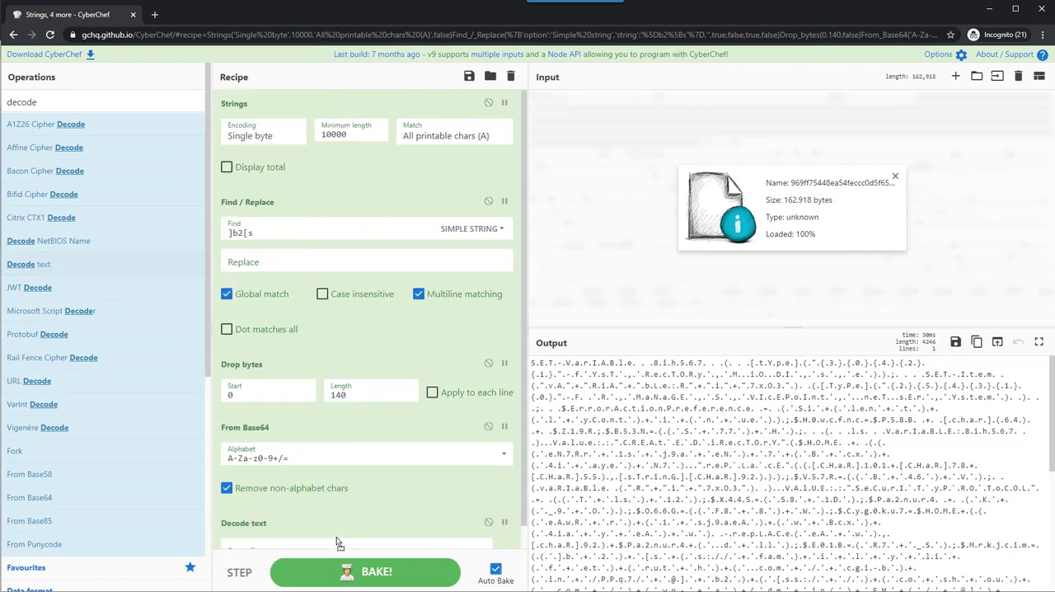
Add Decode text with UTF-16LE (1200) encoding to reveal the obfuscated PowerShell
scroll("down", 3)
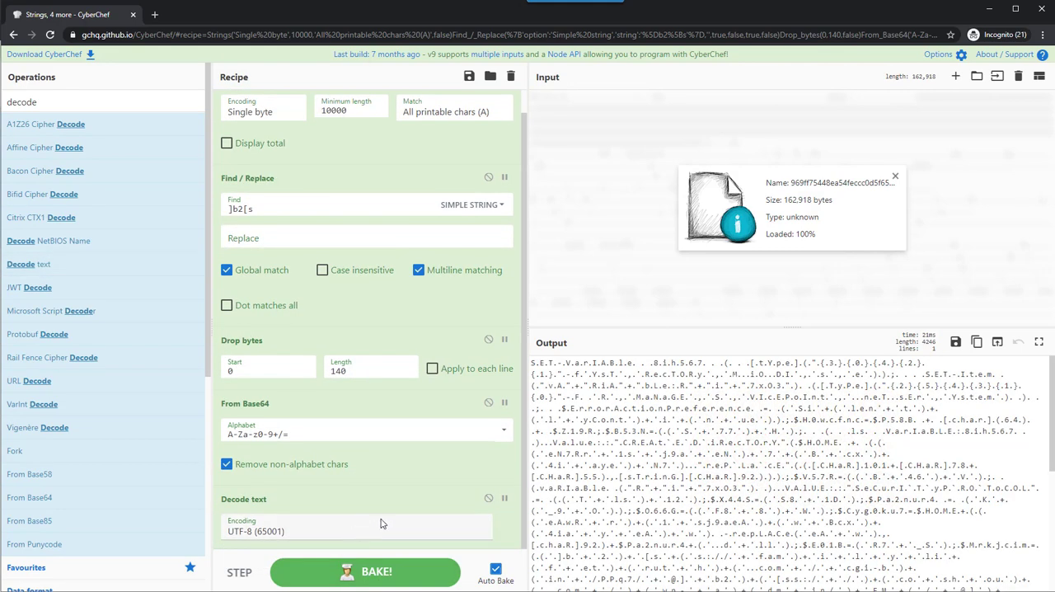
left_click(356, 530)
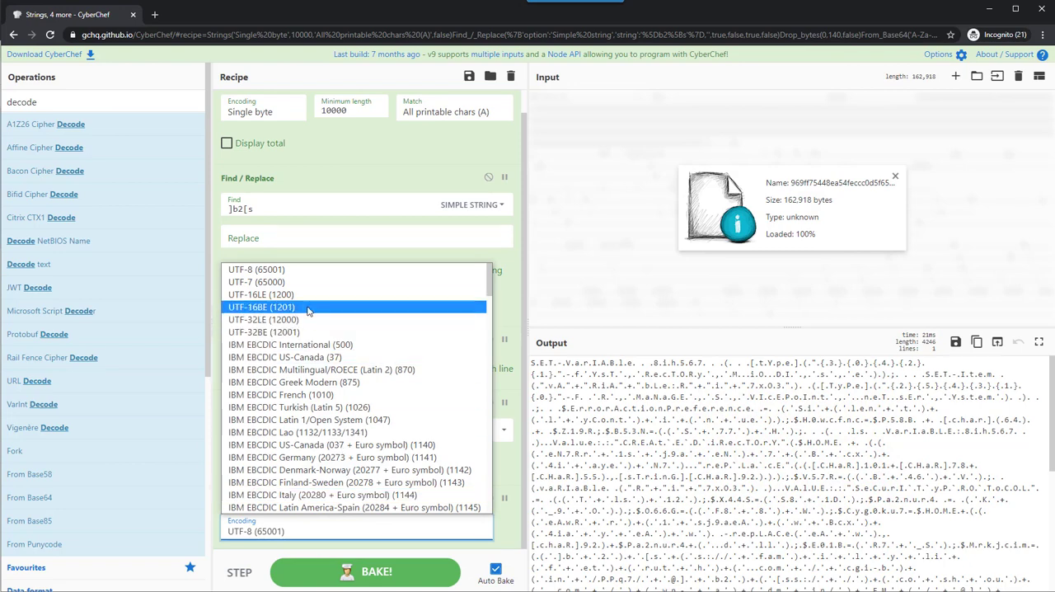
mouse_move(299, 294)
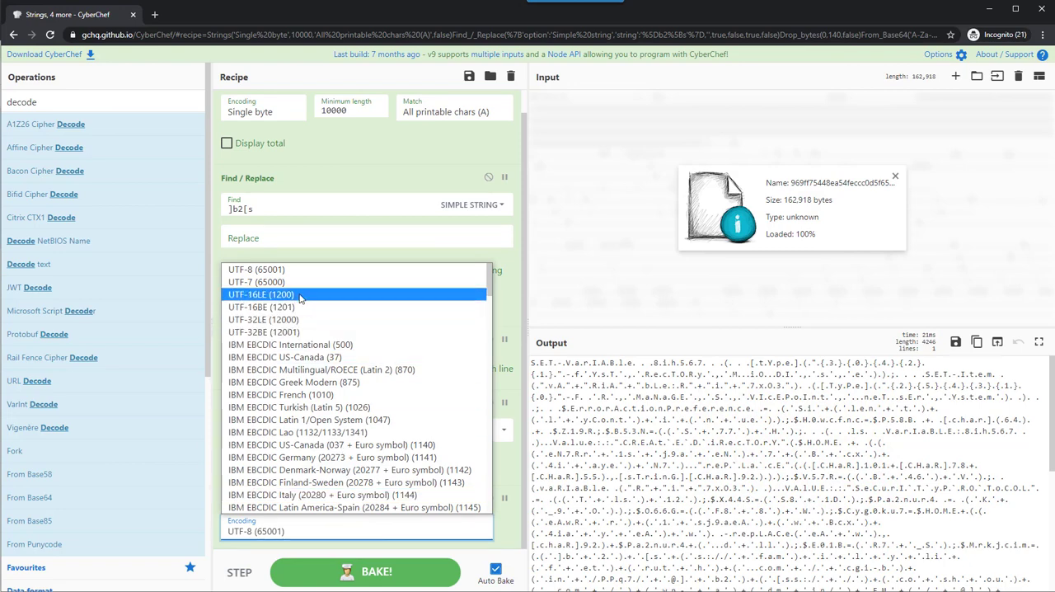
left_click(260, 294)
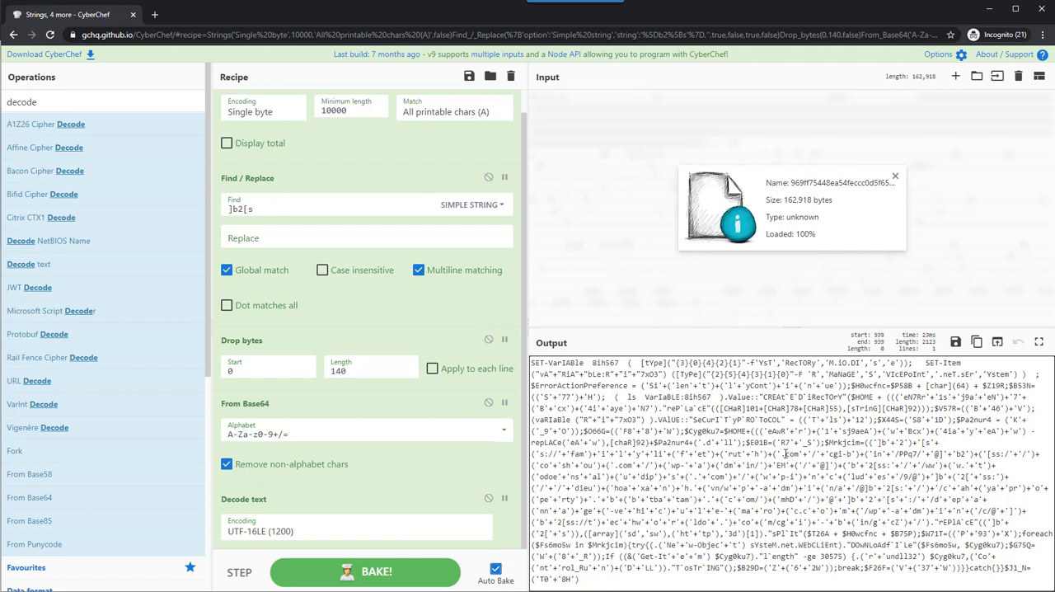
double_click(789, 453)
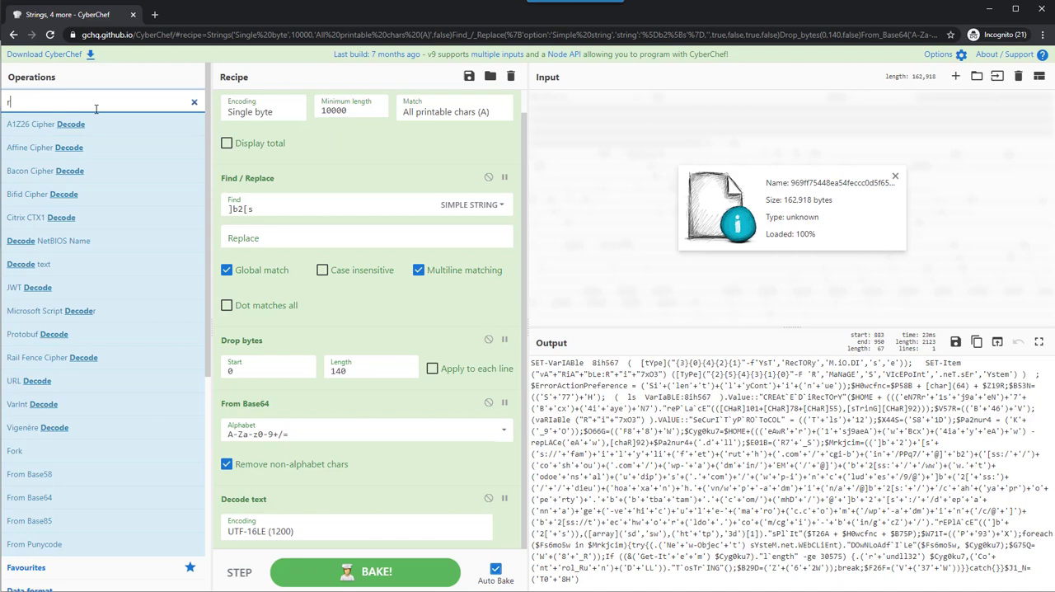
Add a regex Find / Replace removing [+'()] with an empty replacement
type("replace")
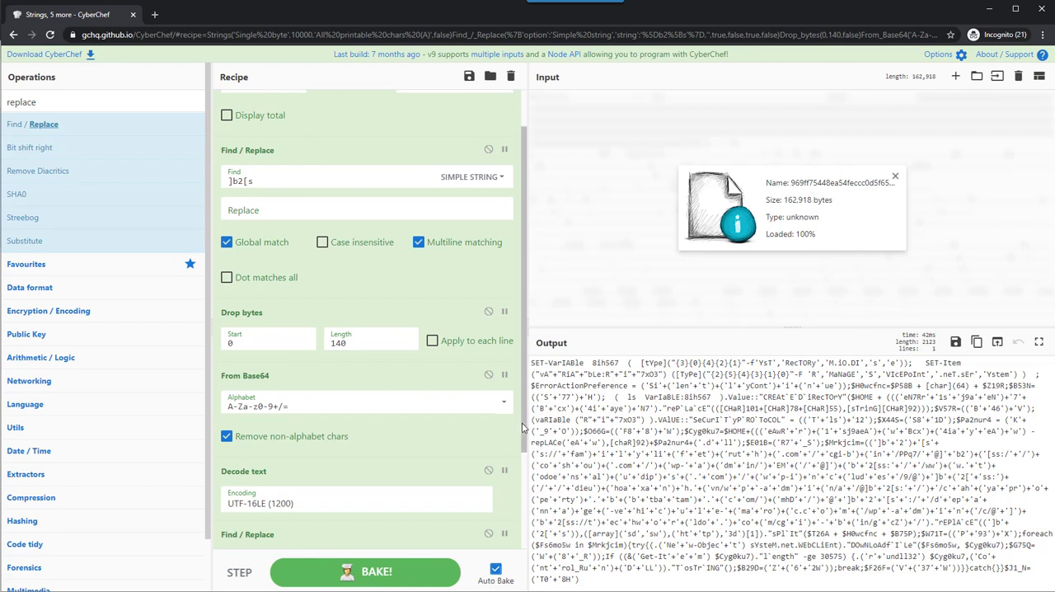
scroll("down", 3)
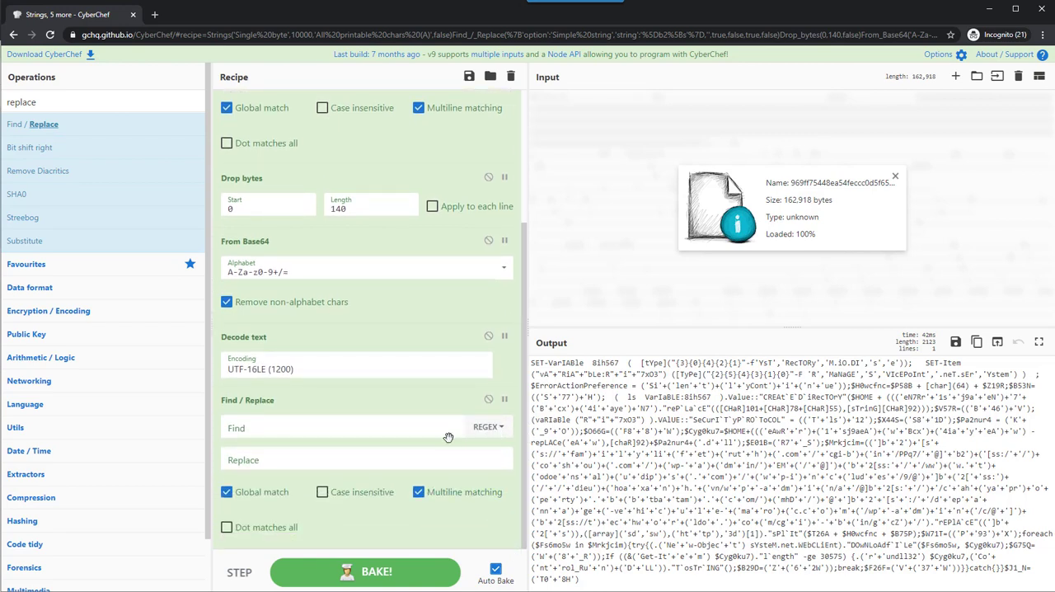
left_click(354, 426)
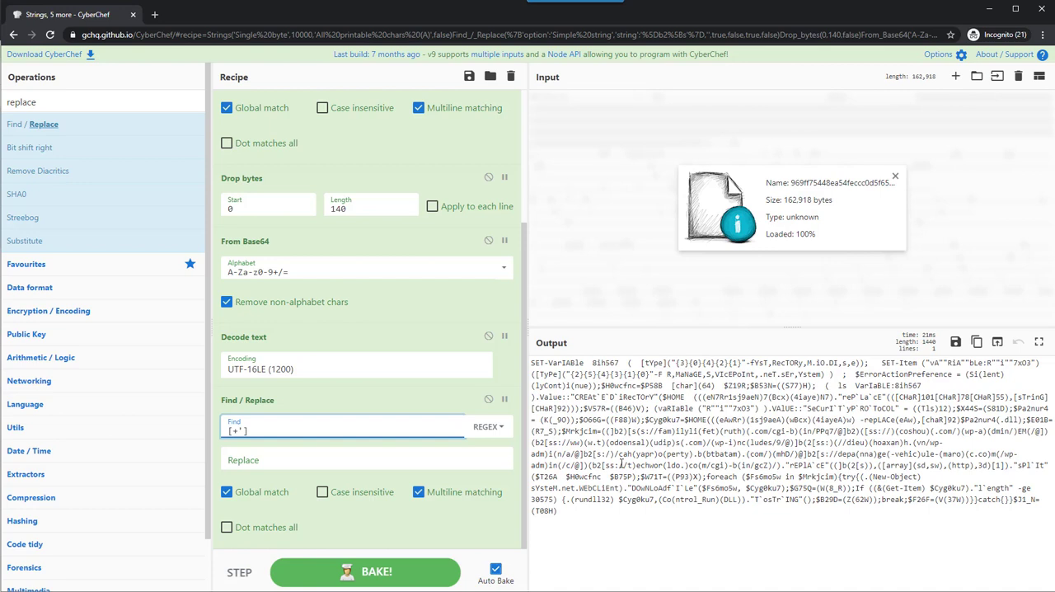
mouse_move(845, 435)
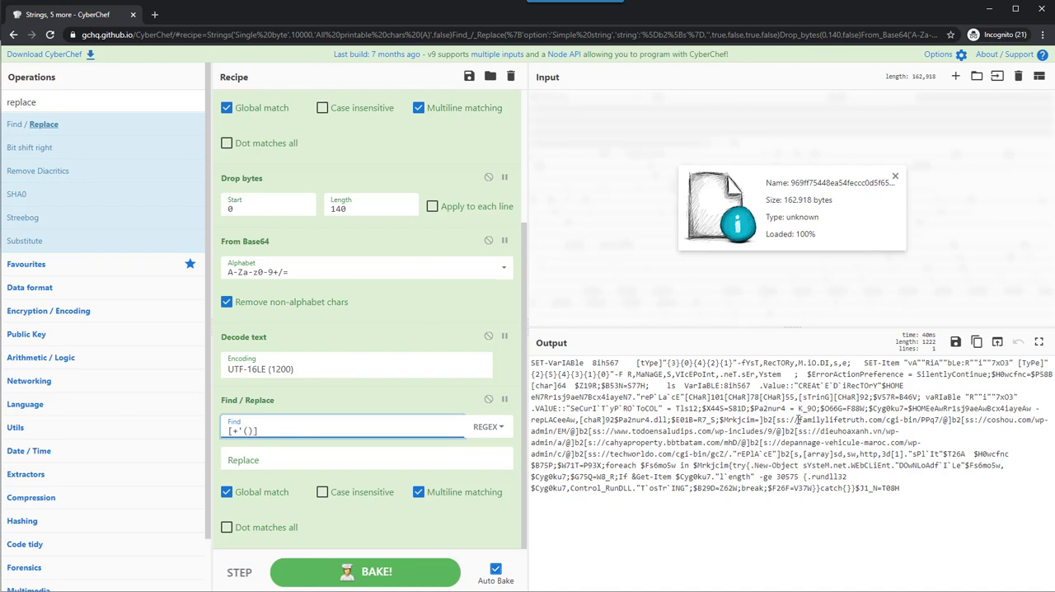
double_click(832, 419)
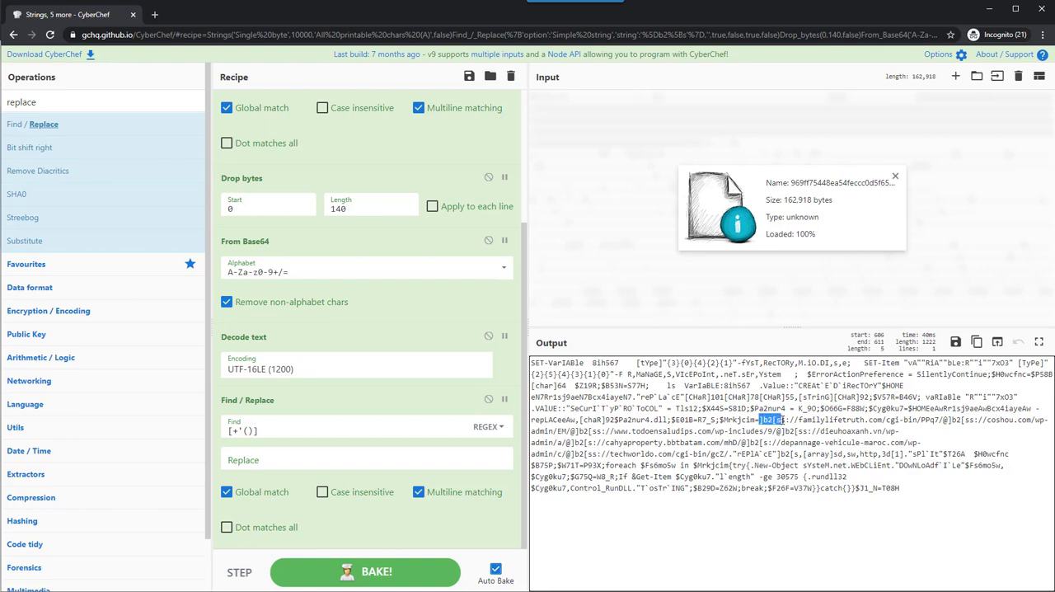
mouse_move(803, 447)
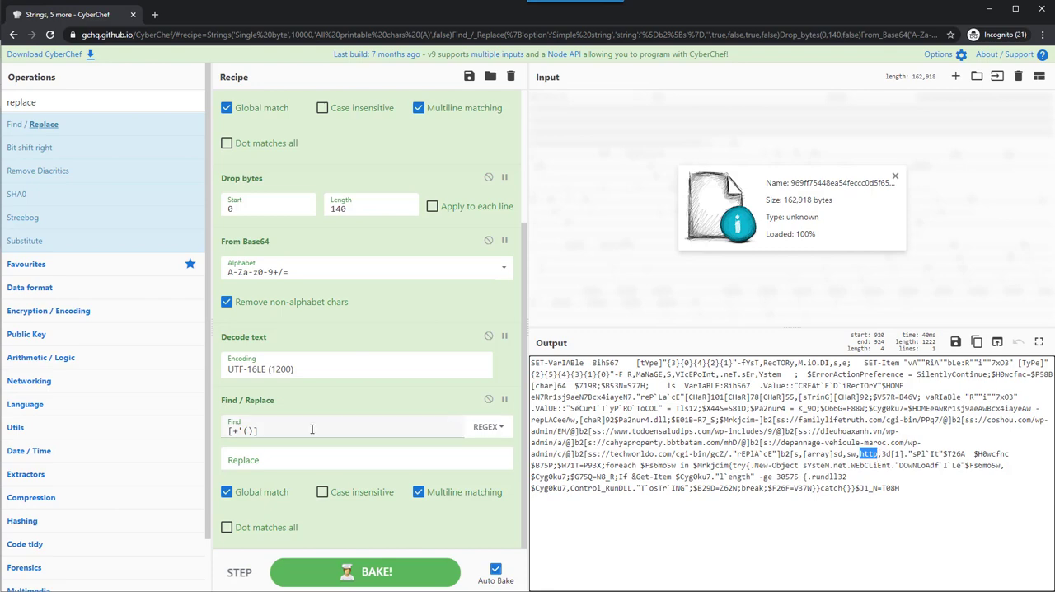
mouse_move(33, 123)
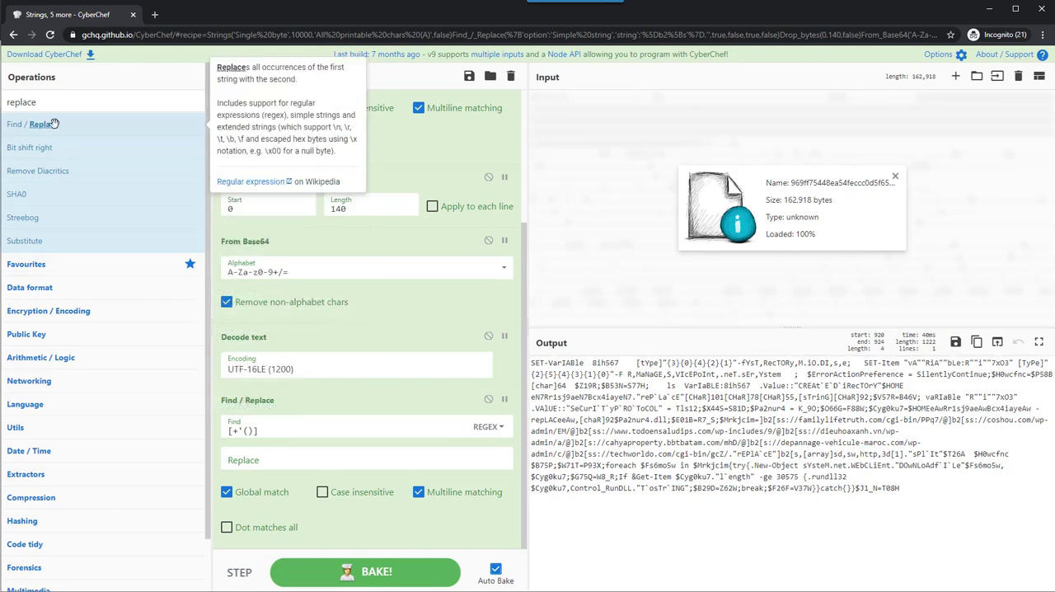
Add a simple-string Find / Replace turning each ]b2[s into http
scroll("down", 3)
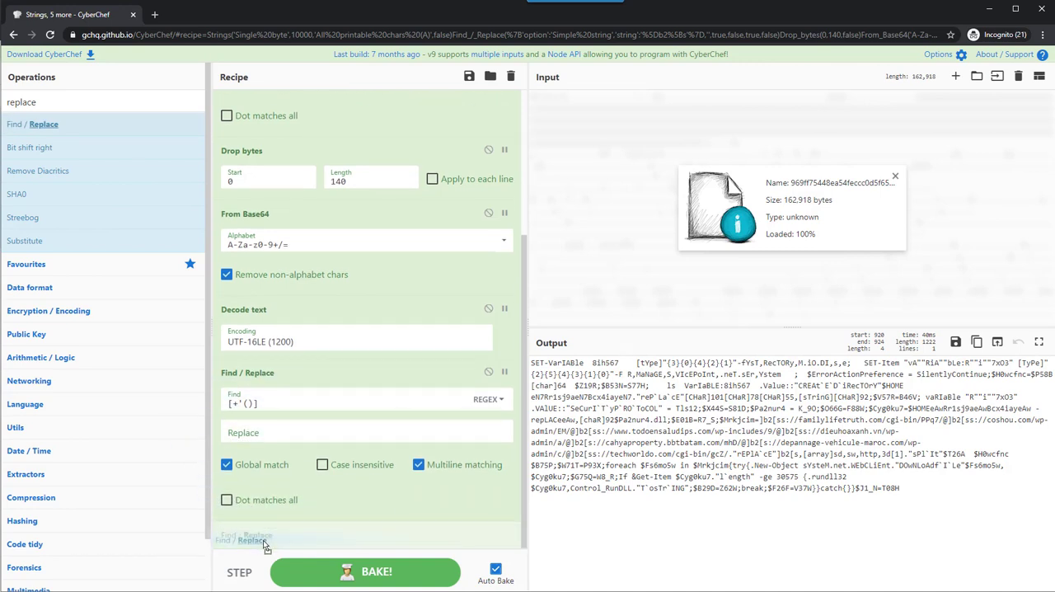
scroll("down", 3)
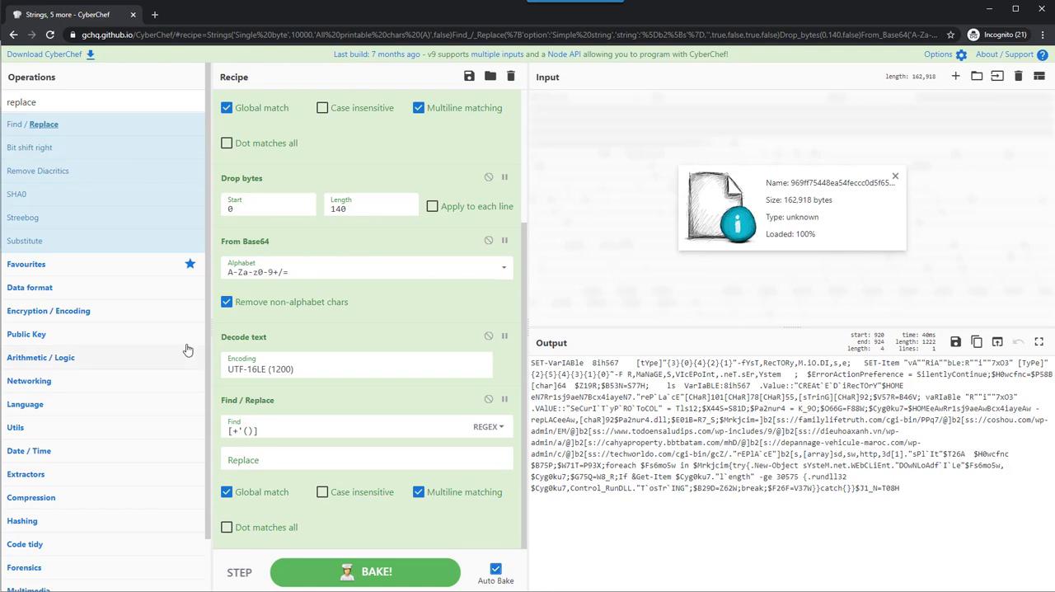
mouse_move(43, 123)
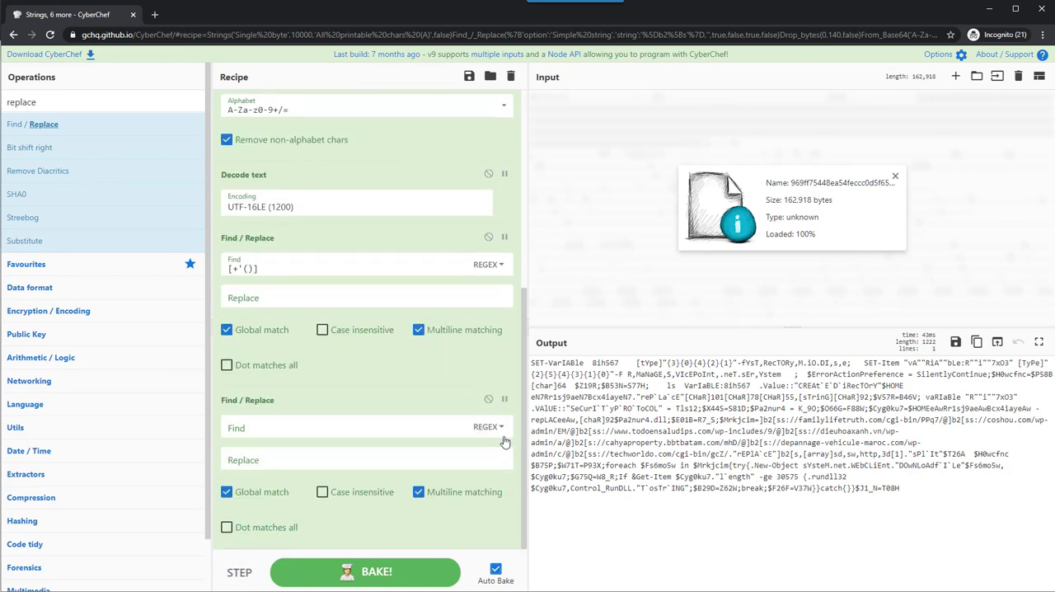
left_click(487, 426)
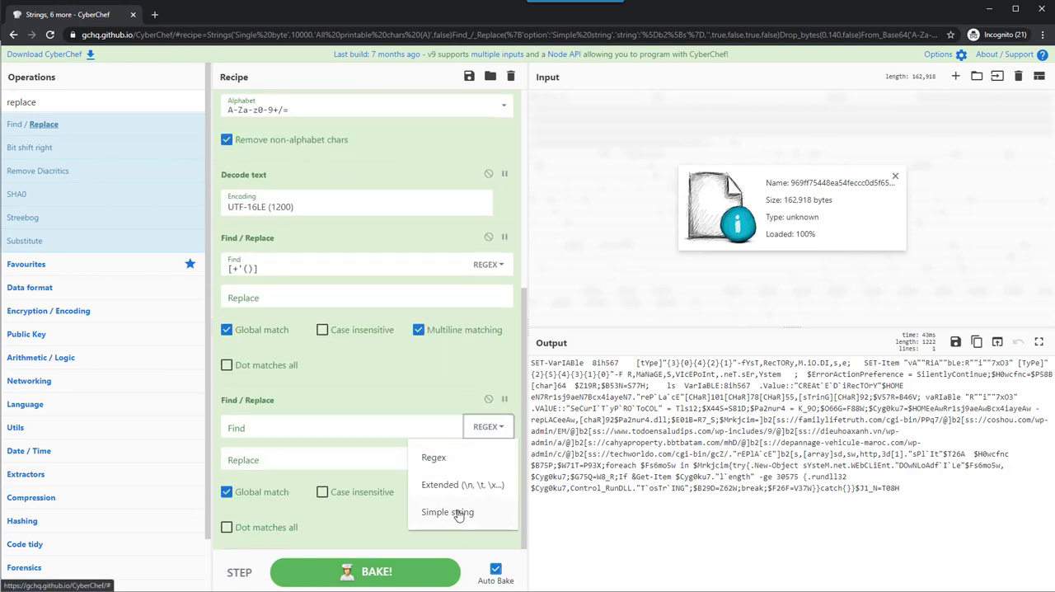
left_click(446, 512)
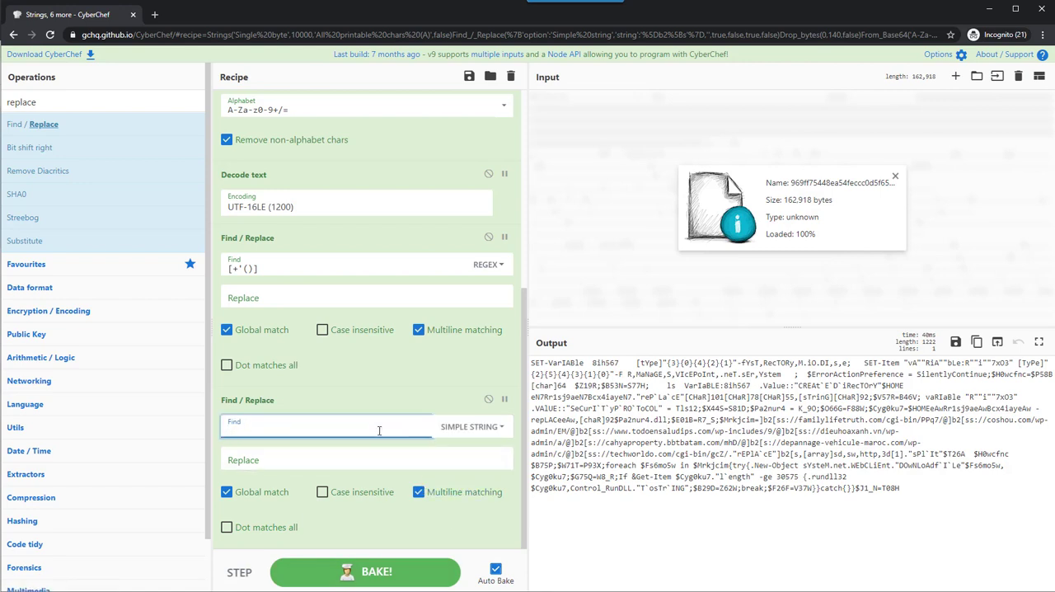
type("]")
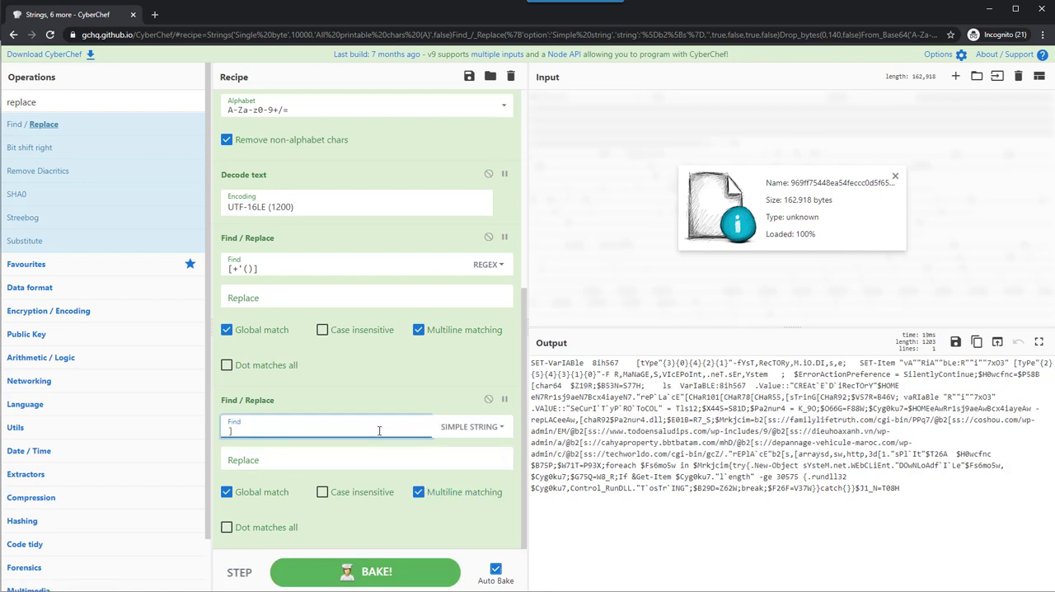
type("b2[")
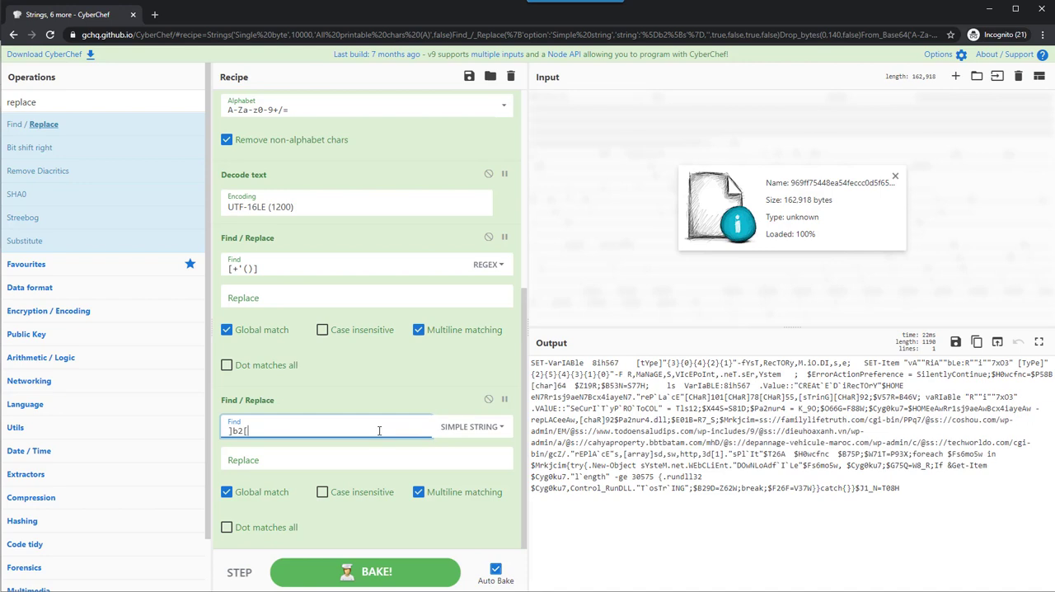
type("s")
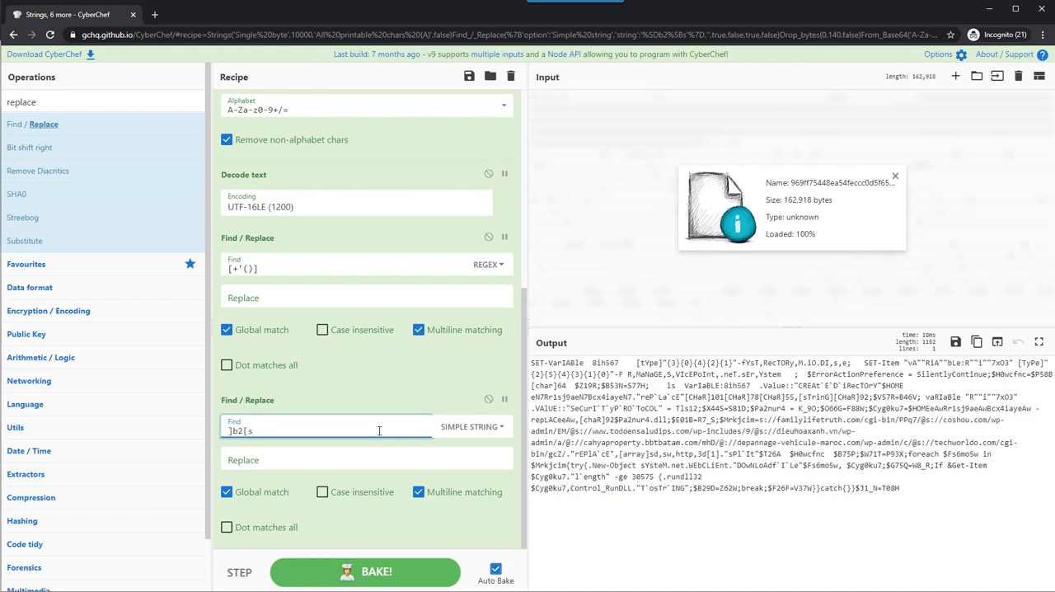
type("http")
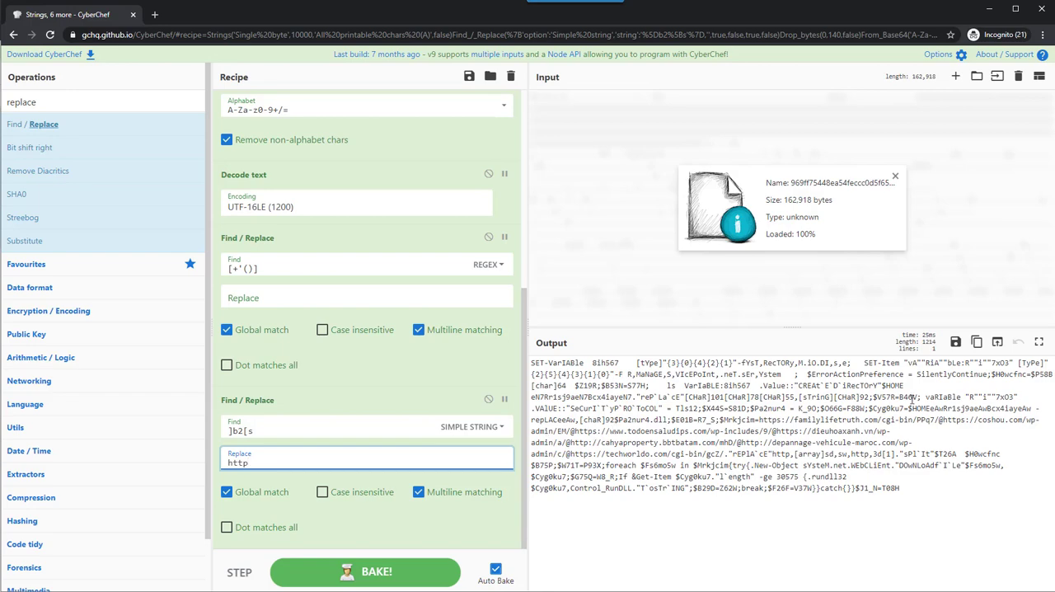
mouse_move(560, 491)
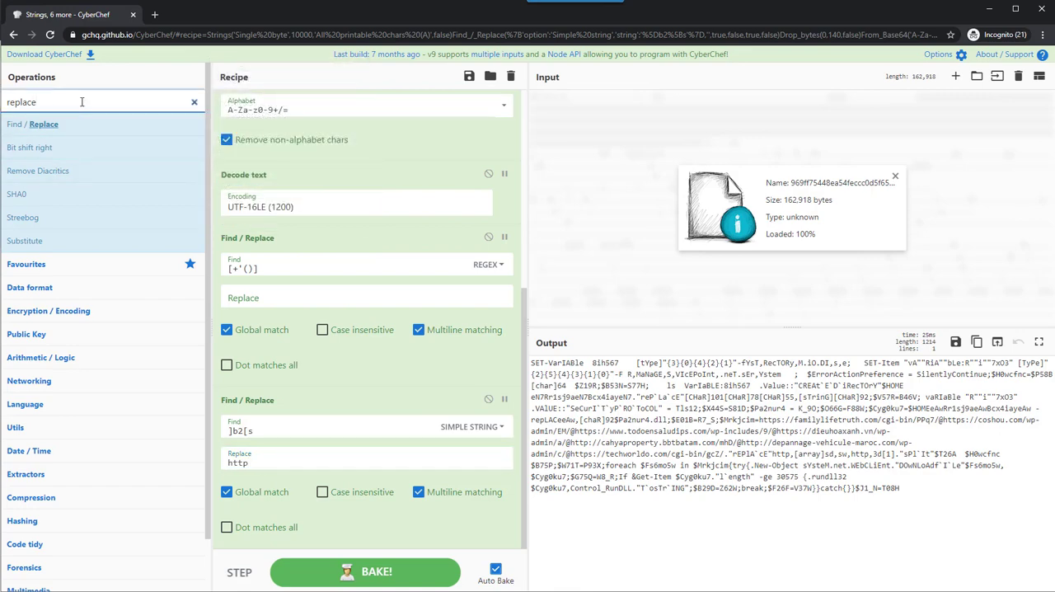
key("Backspace")
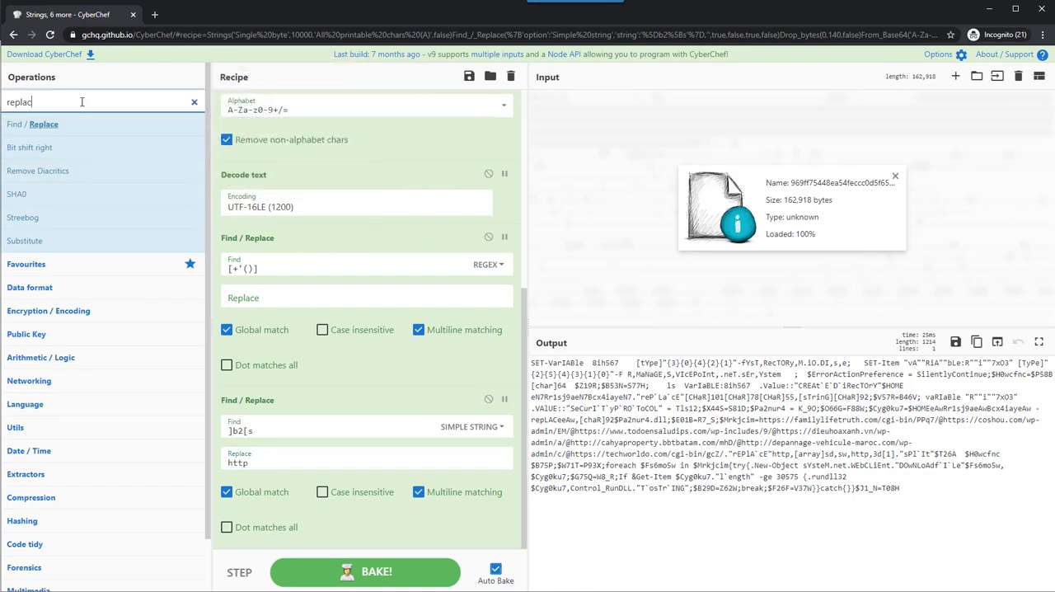
type("url")
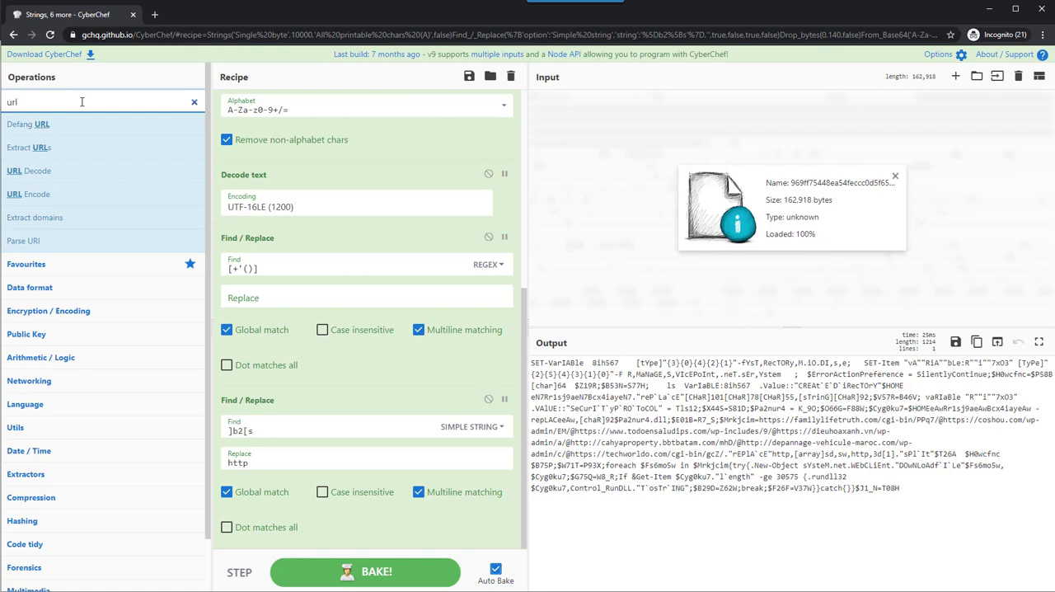
mouse_move(29, 148)
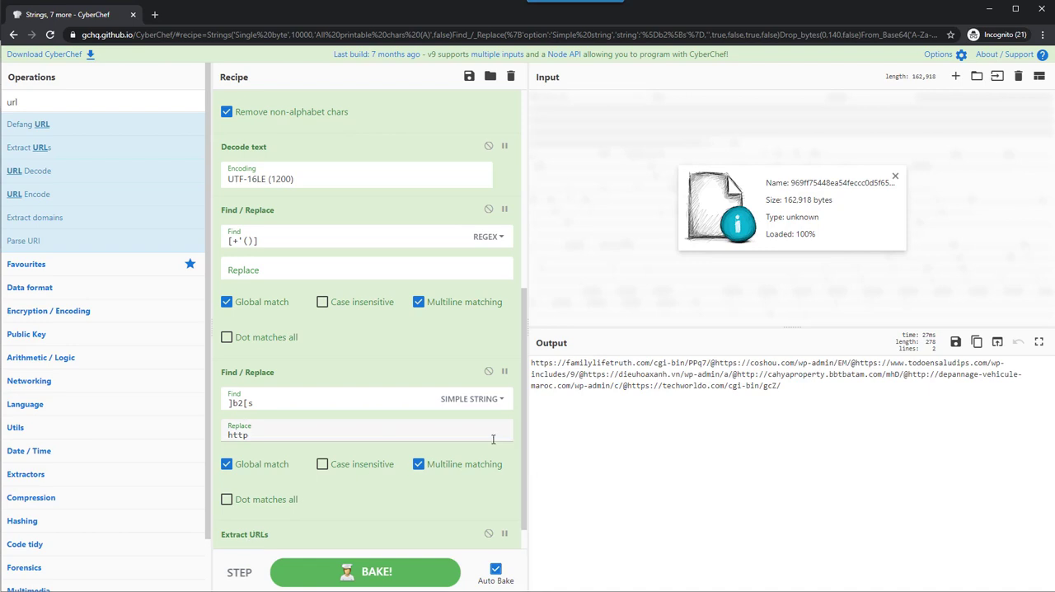
Append Extract URLs and inspect the @-joined download URLs
scroll("down", 3)
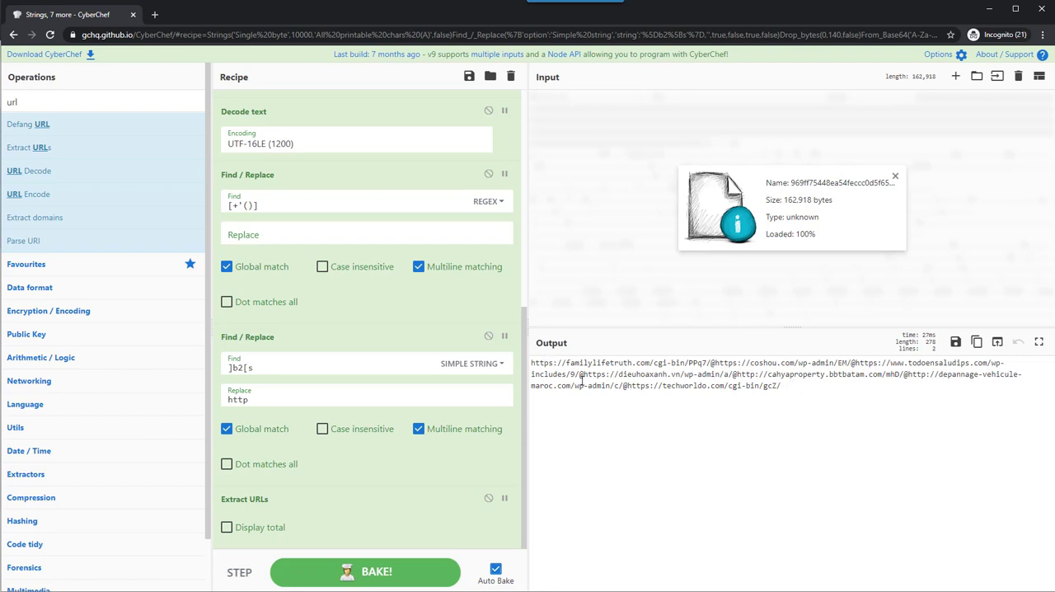
mouse_move(791, 388)
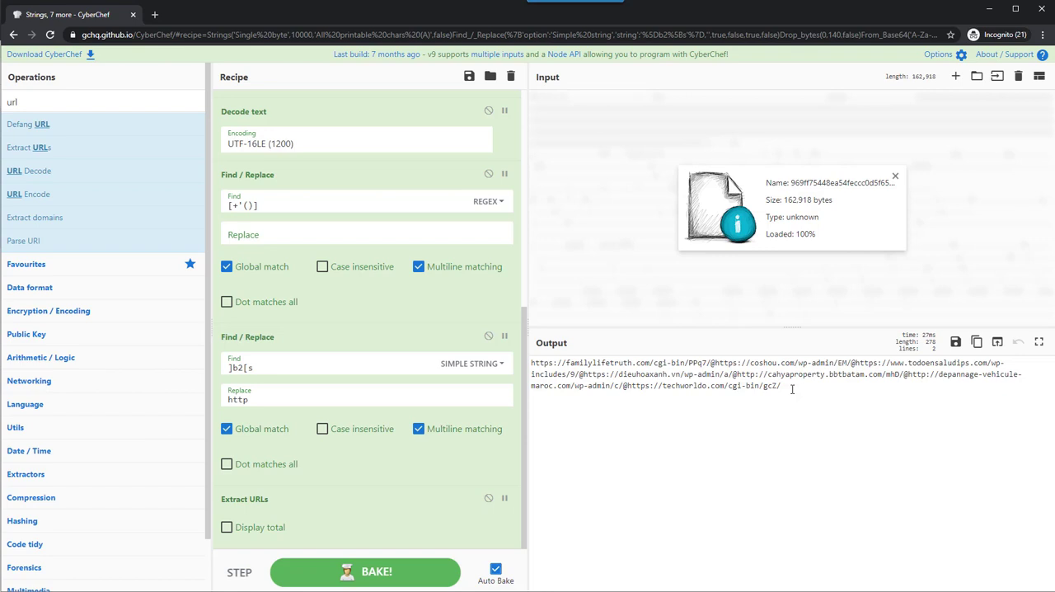
mouse_move(629, 385)
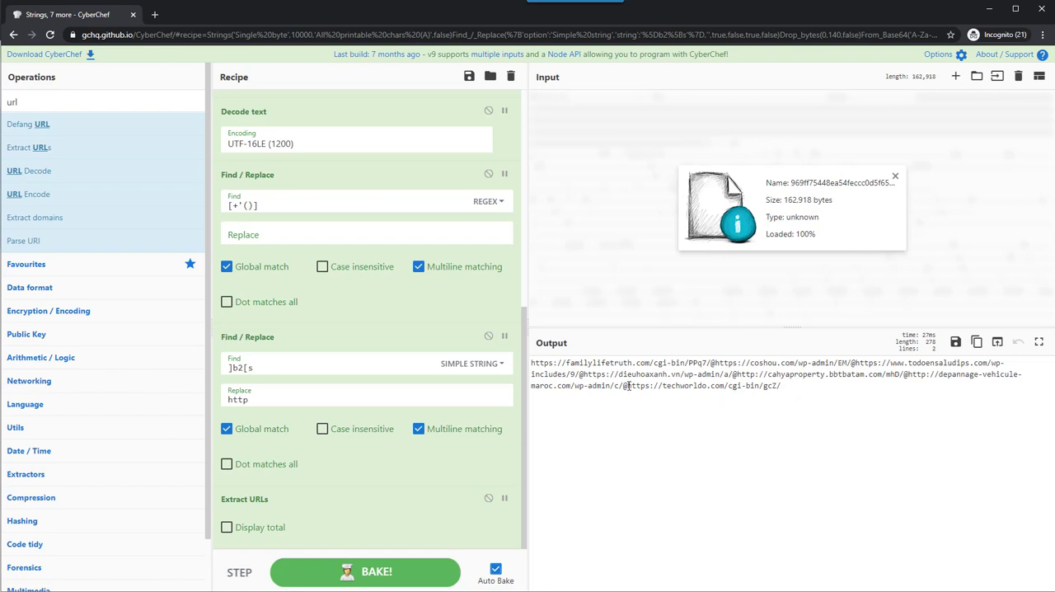
left_click(624, 385)
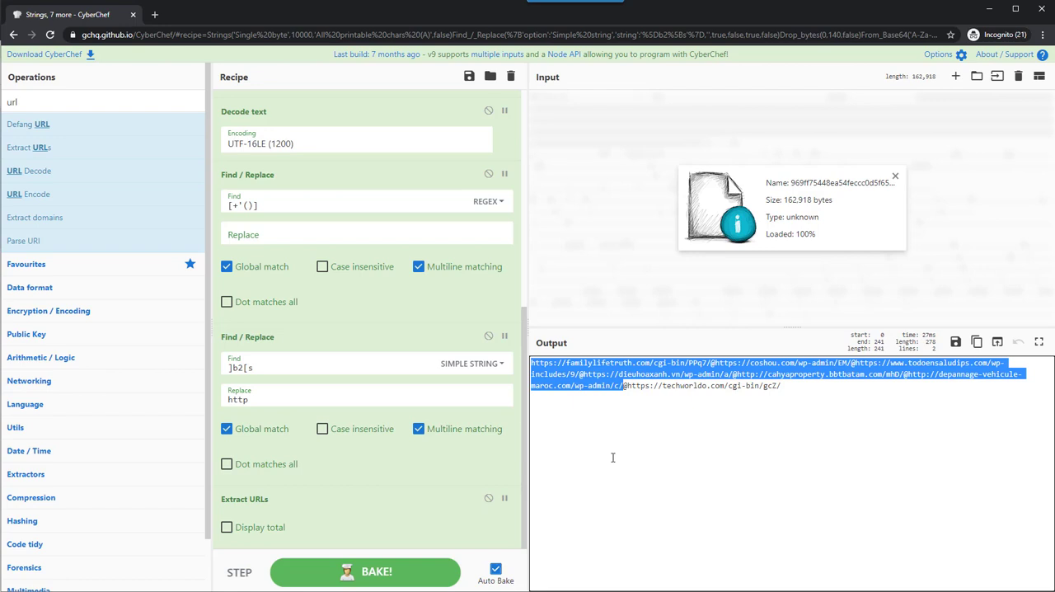
mouse_move(663, 377)
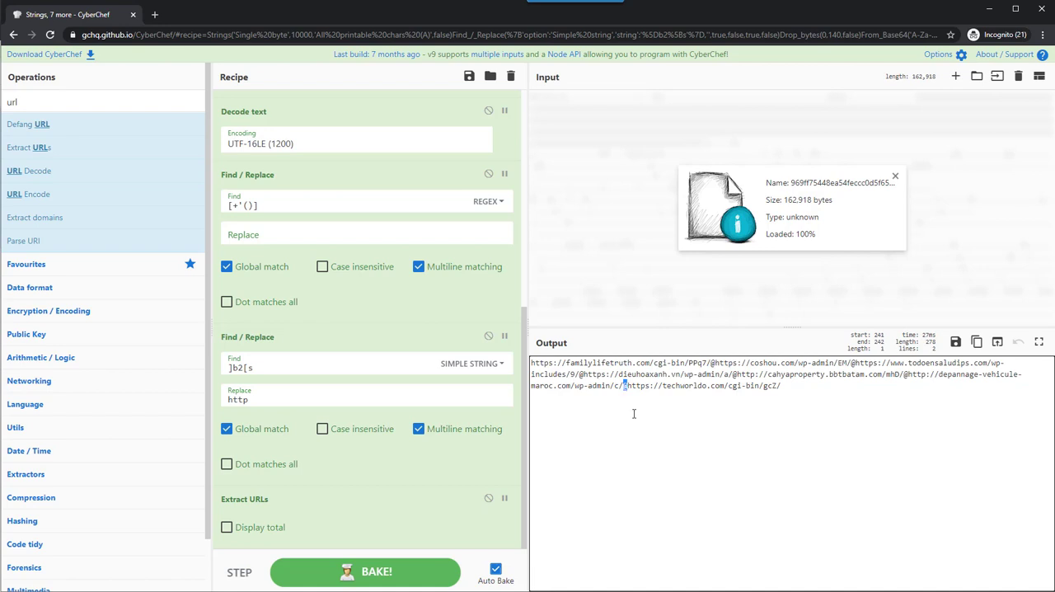
mouse_move(638, 422)
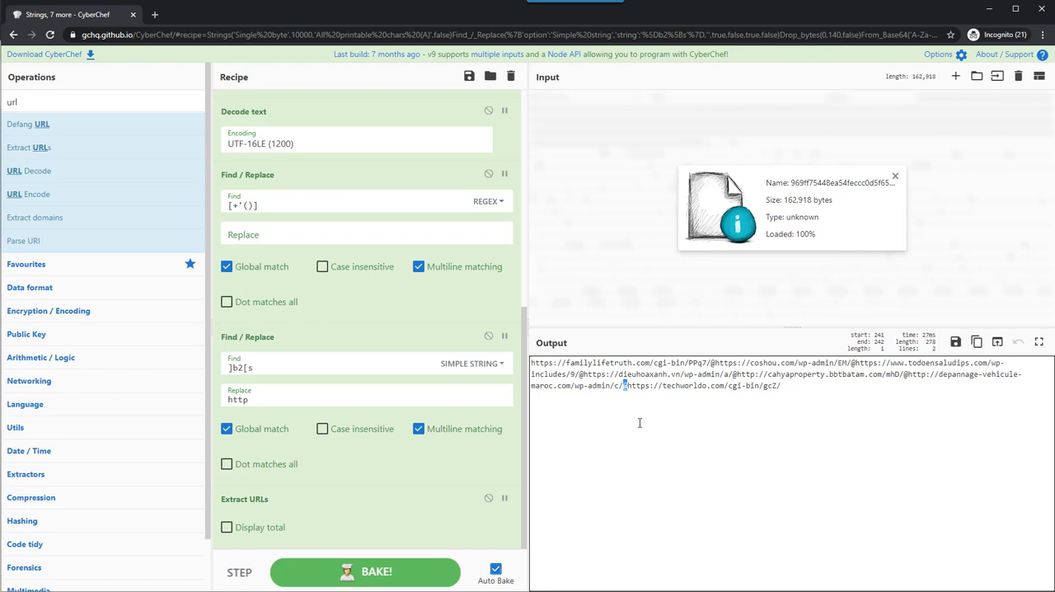
mouse_move(121, 153)
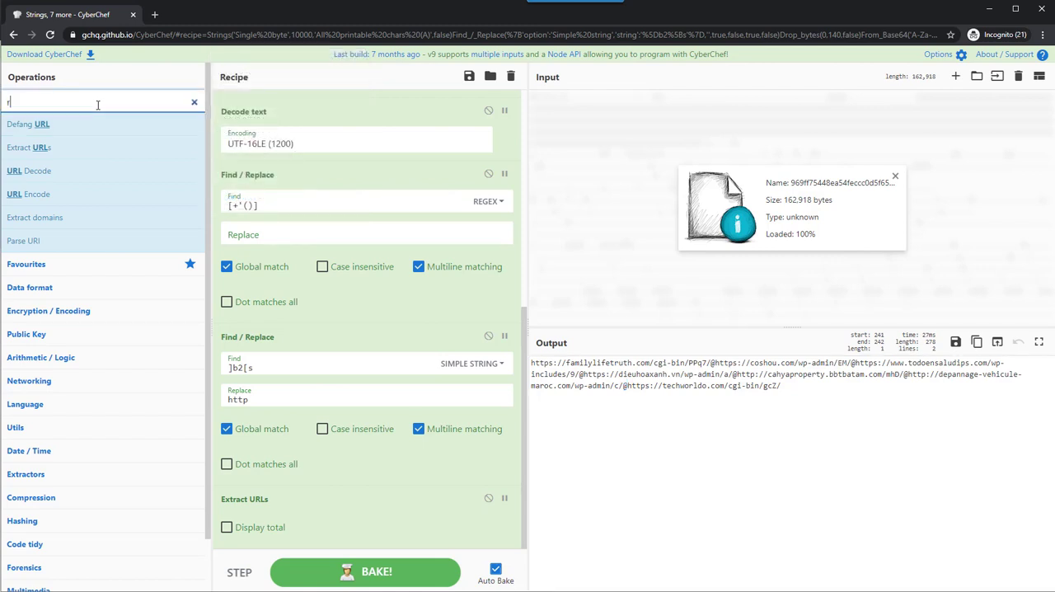
Add a Split operation that splits the URLs at '@' and joins them with \n
type("replace")
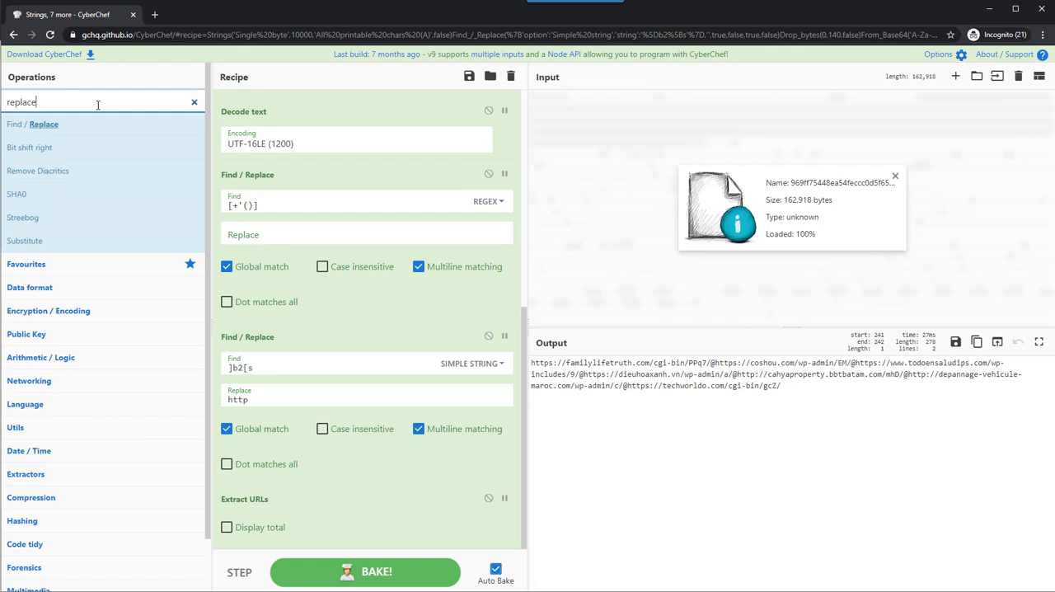
type("s")
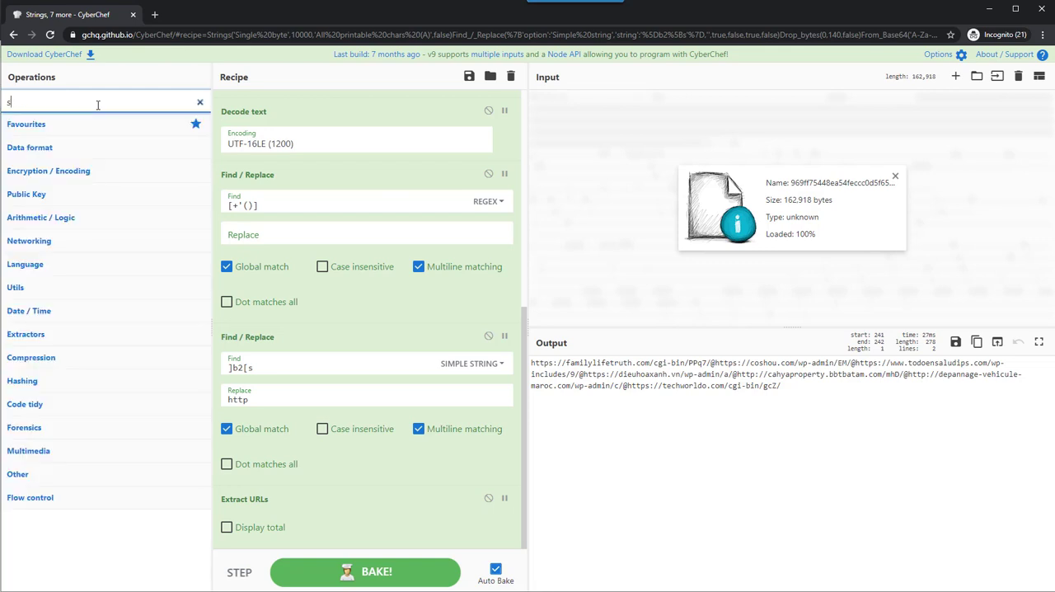
type("plit")
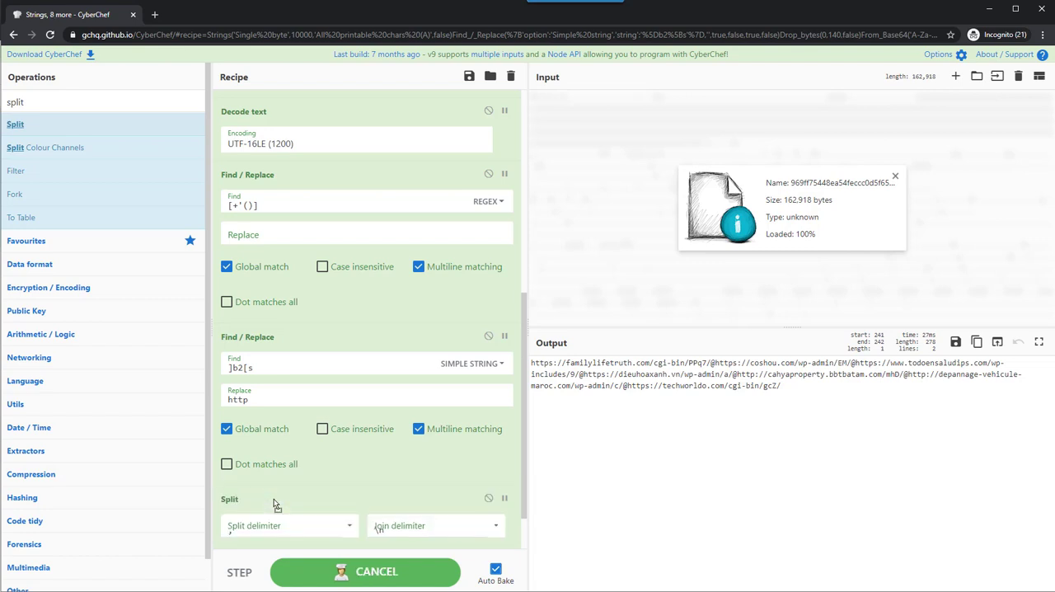
scroll("down", 3)
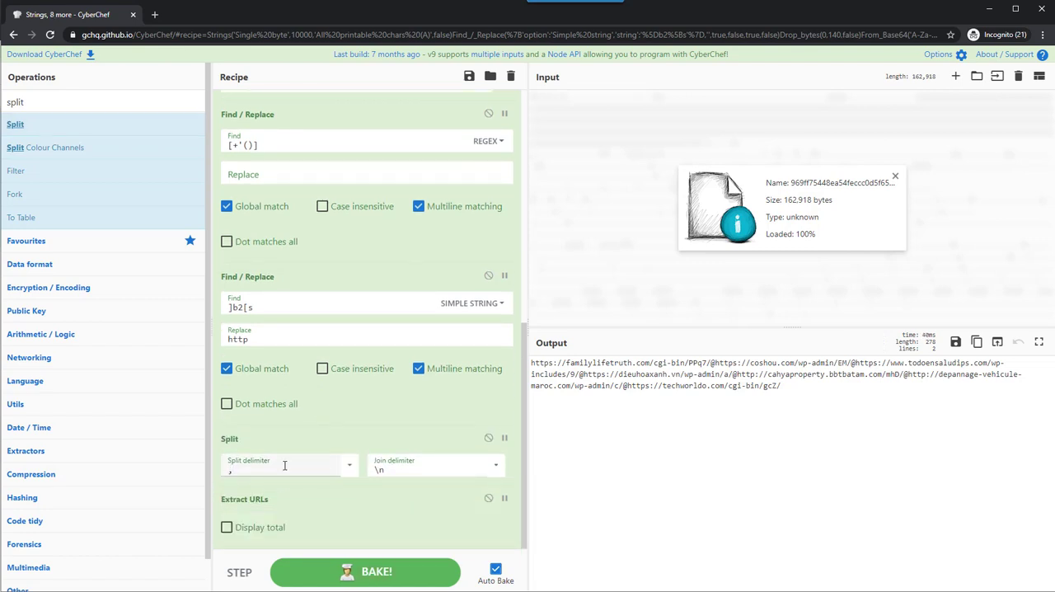
left_click(281, 464)
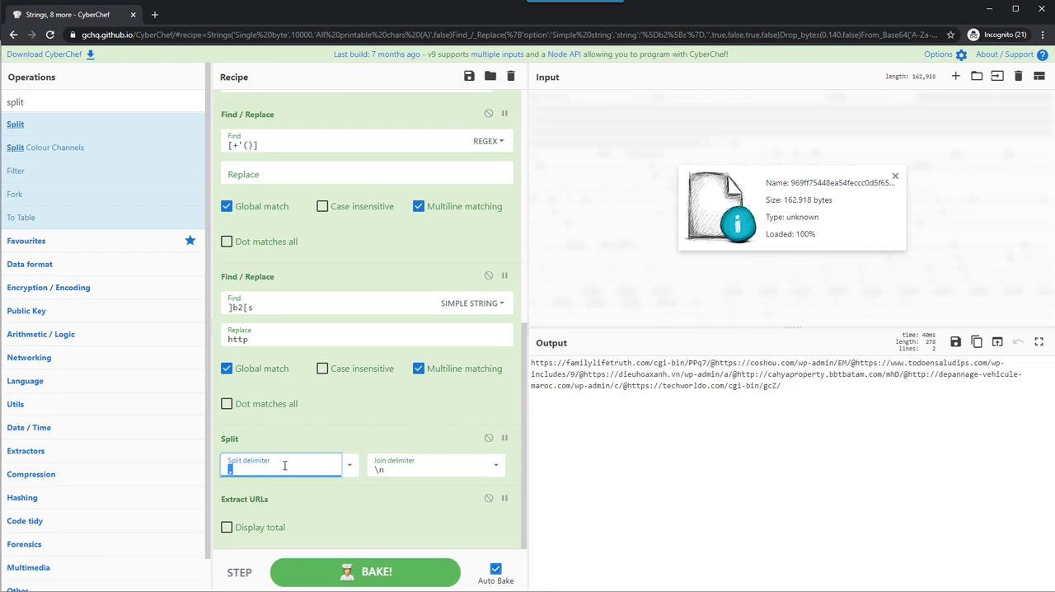
type("@")
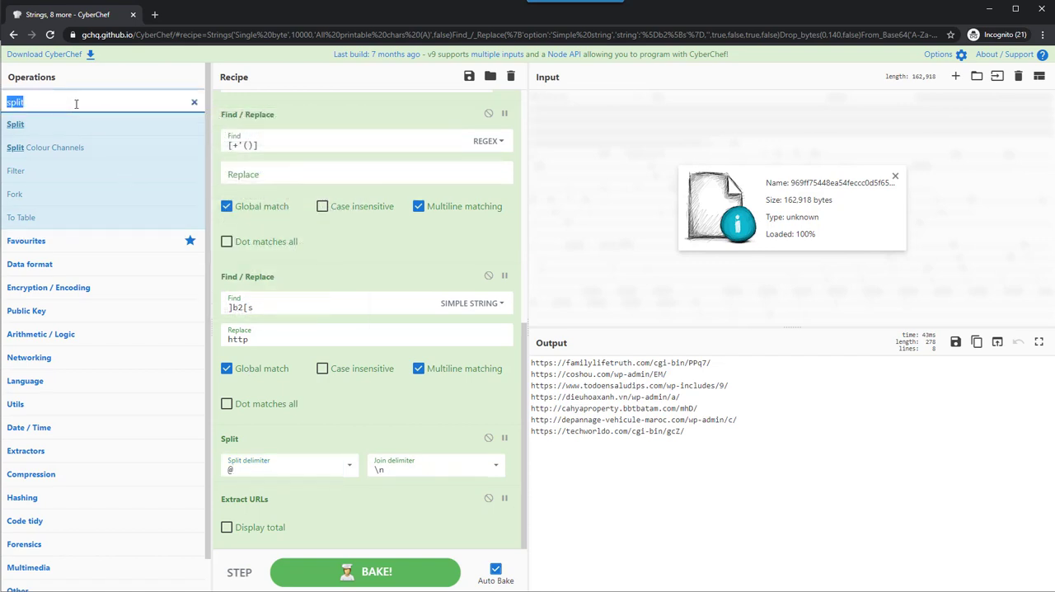
type("url")
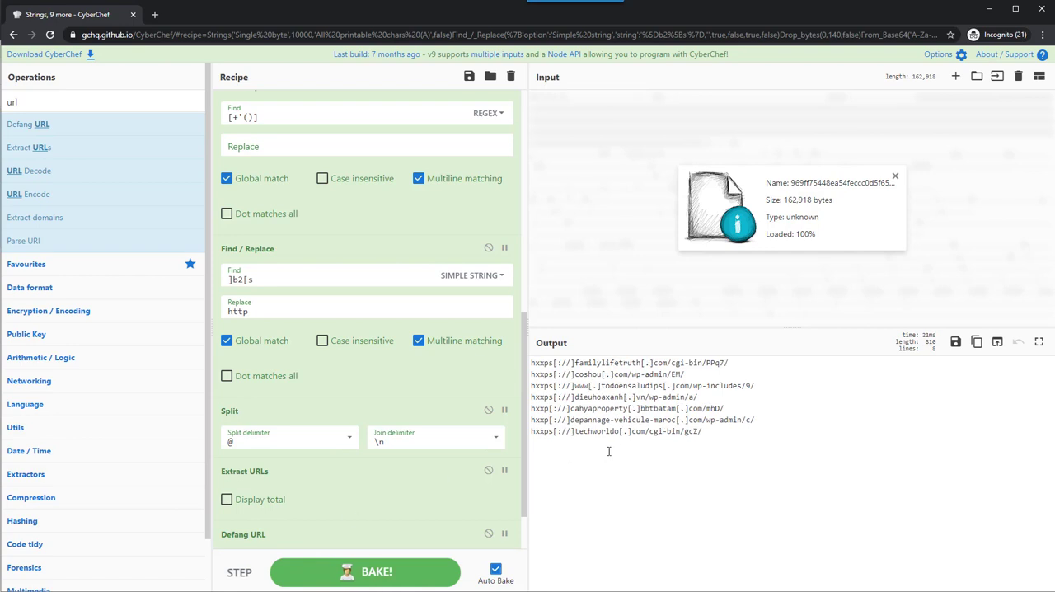
mouse_move(600, 548)
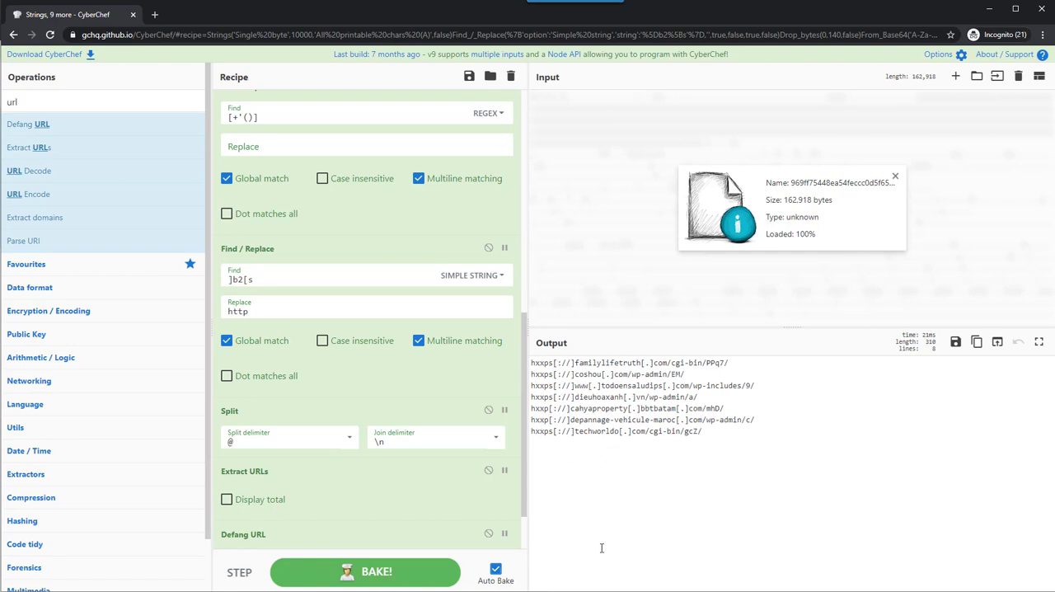